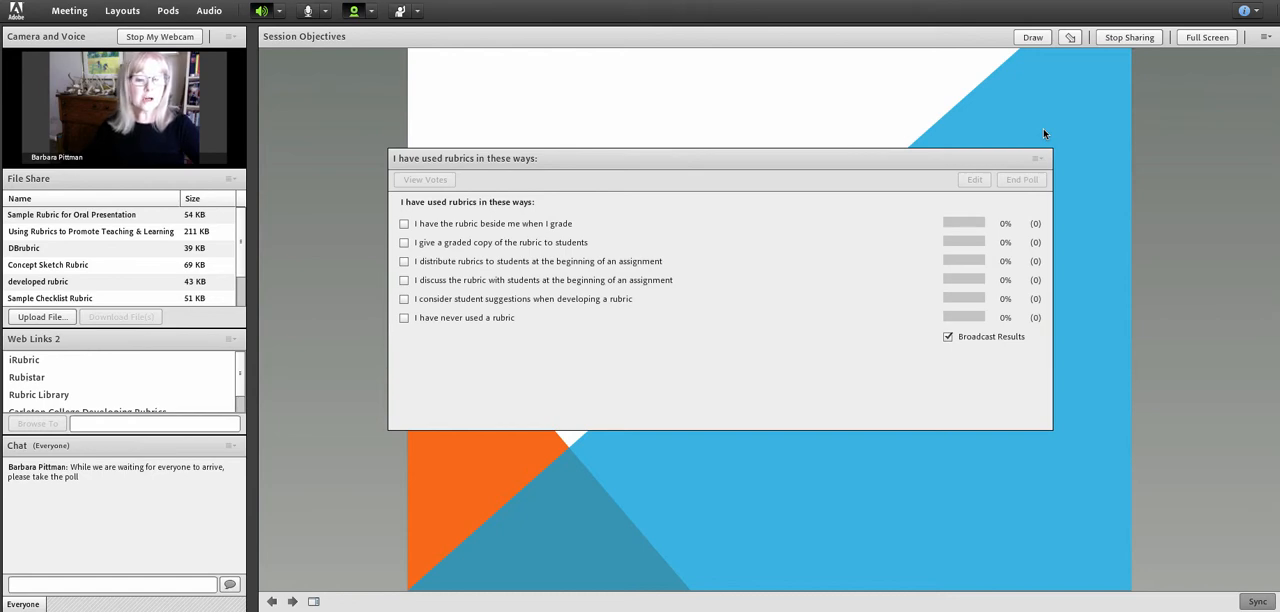
mouse_move(1026, 130)
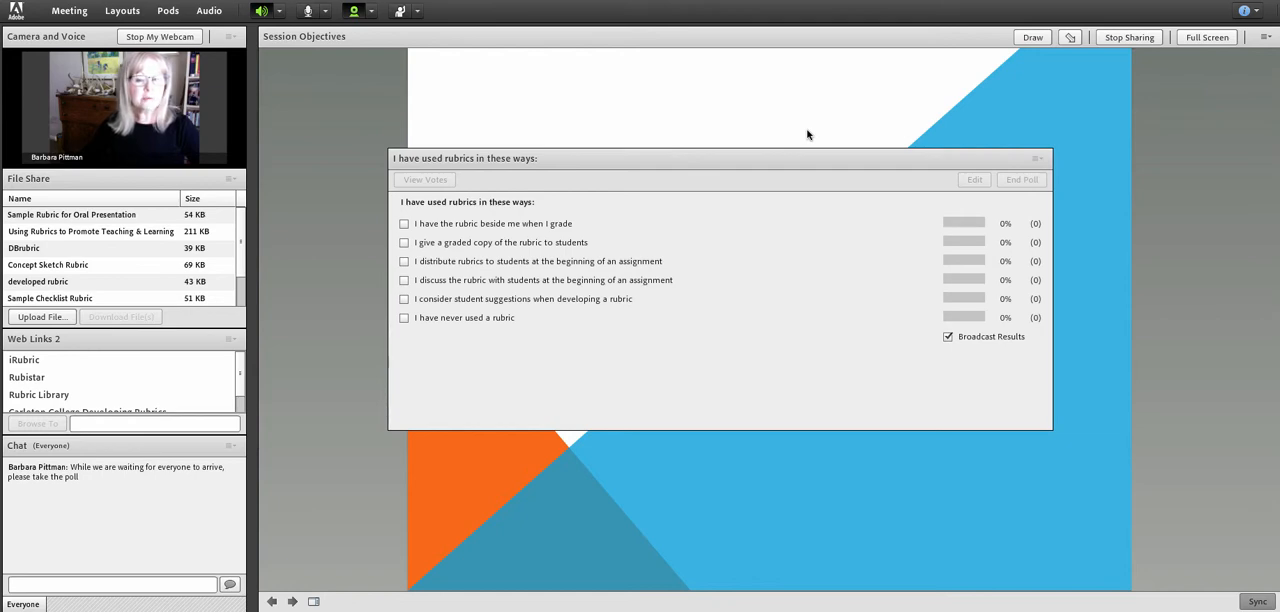
mouse_move(869, 115)
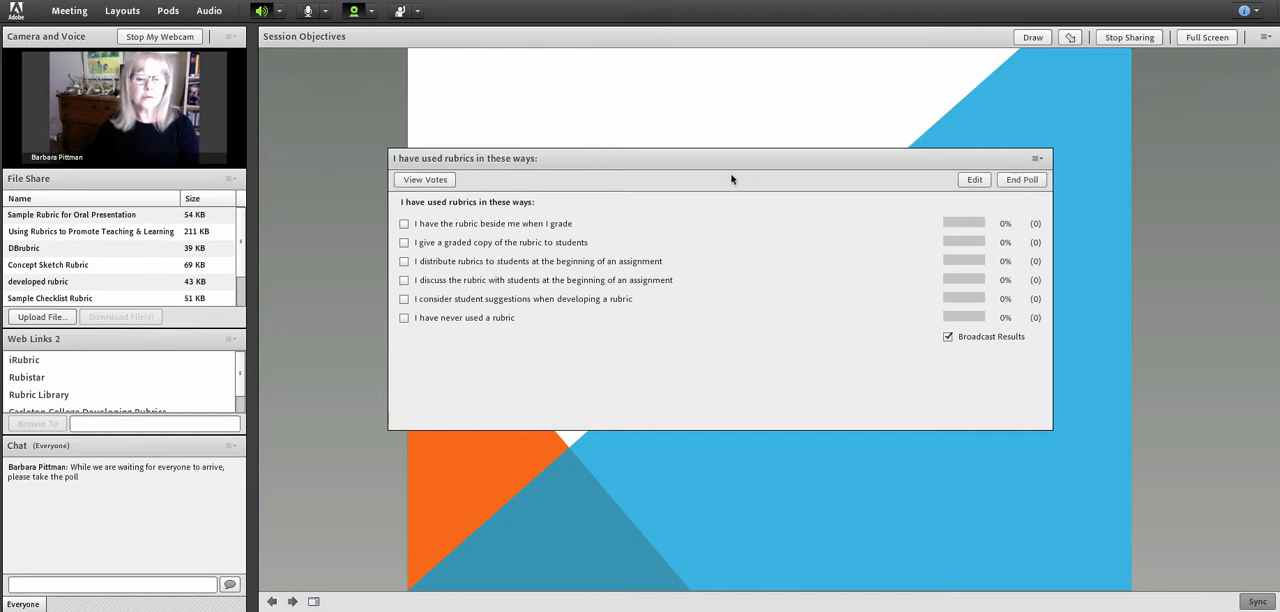
mouse_move(763, 168)
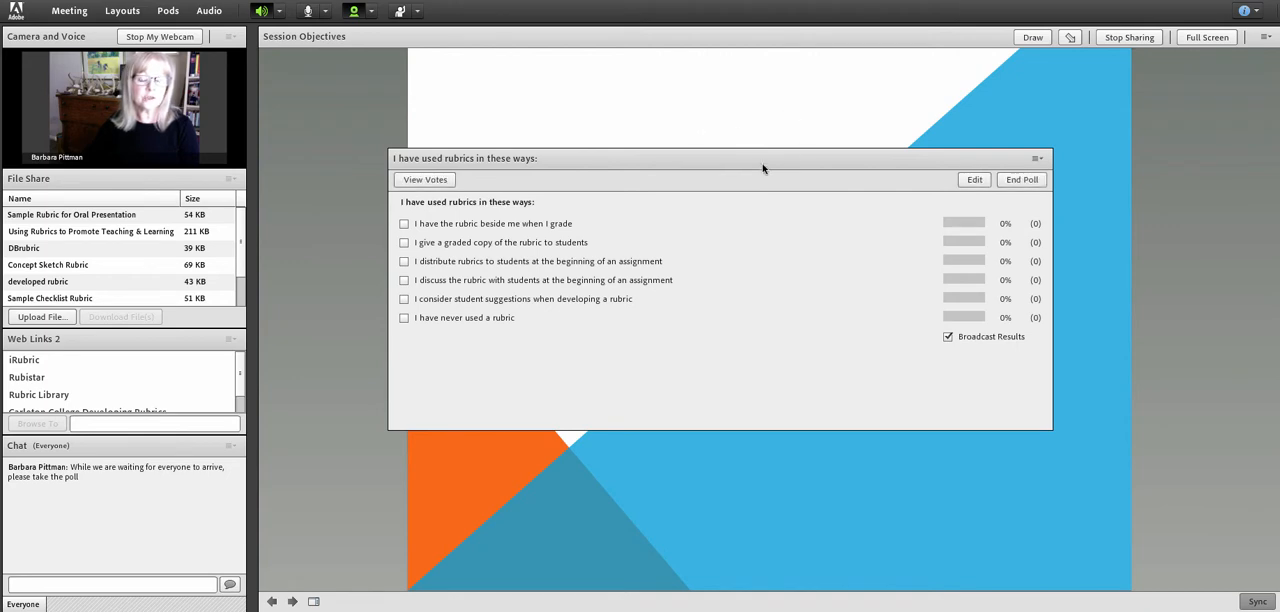
mouse_move(688, 170)
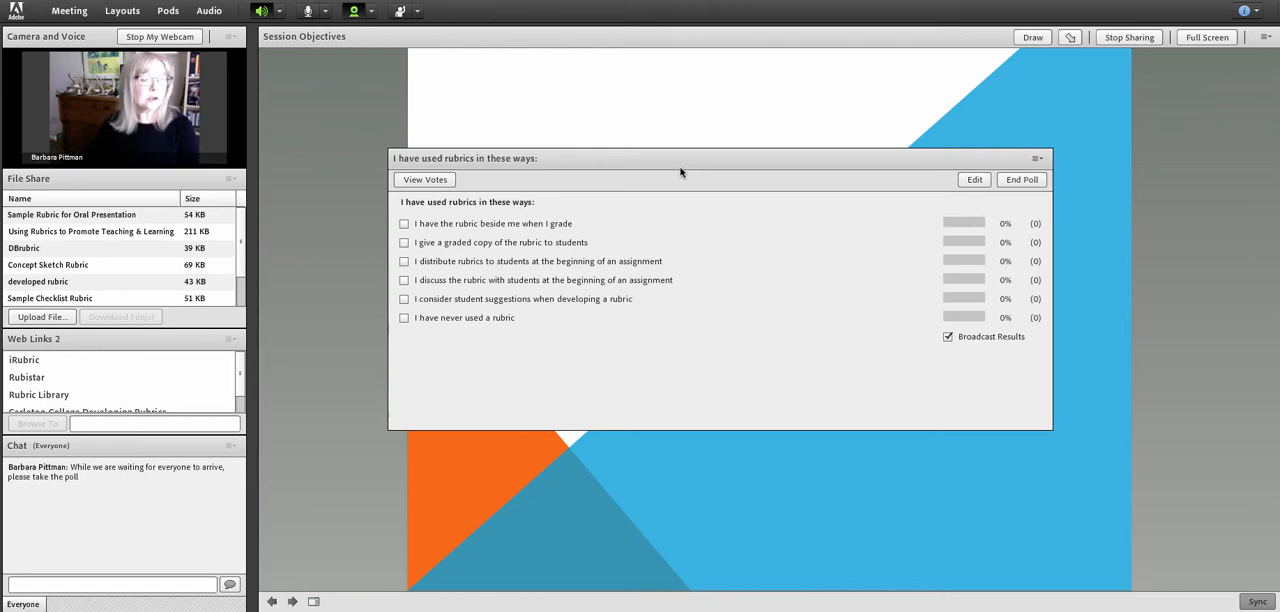
mouse_move(546, 337)
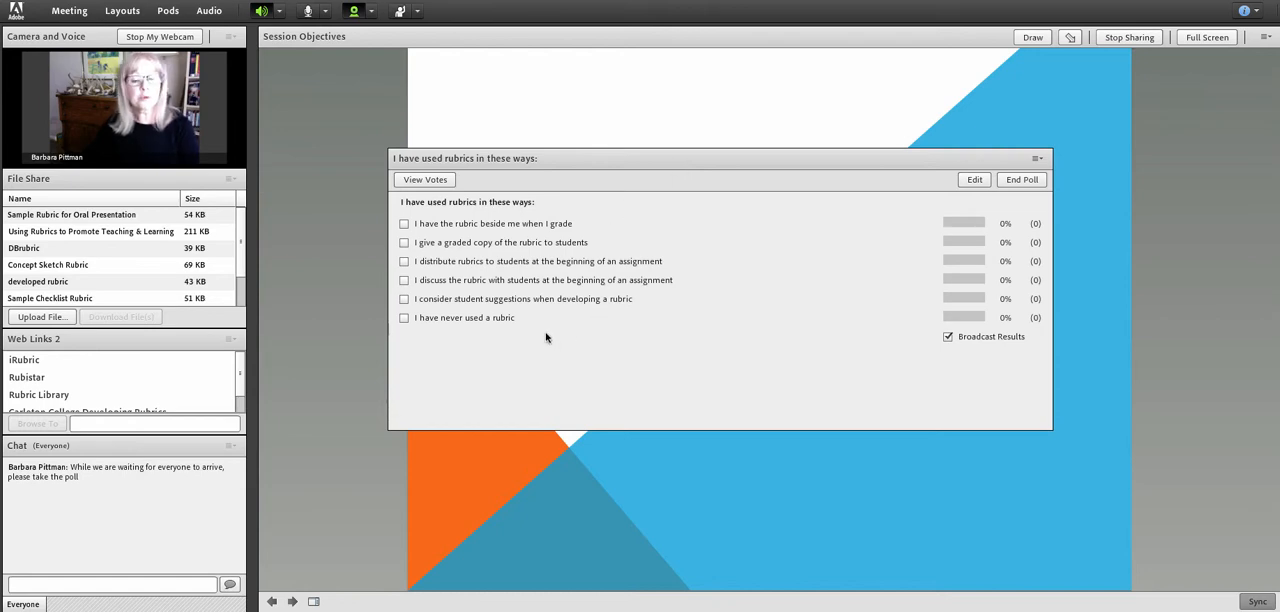
mouse_move(533, 322)
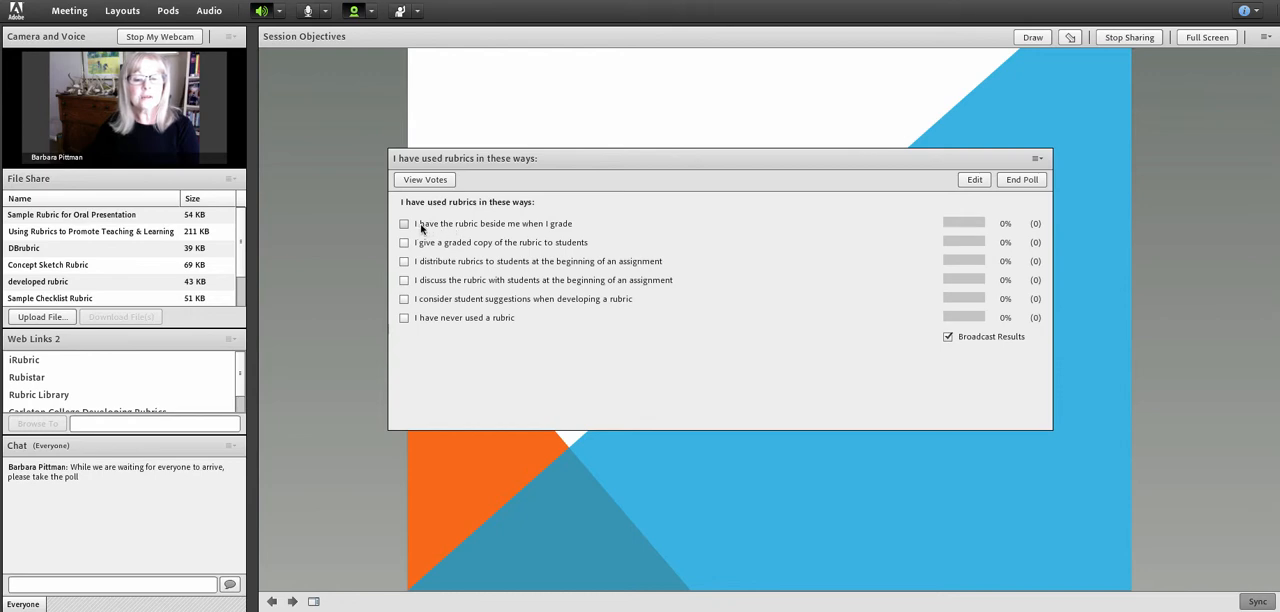
mouse_move(405, 223)
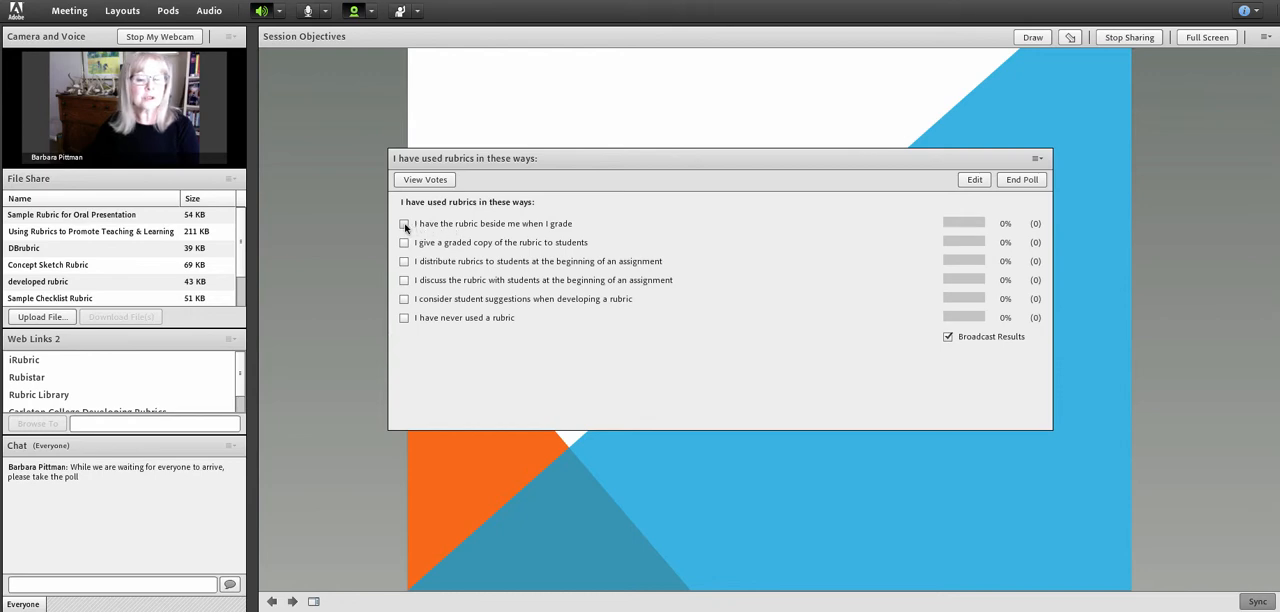
Vote for 'I have the rubric beside me when I grade' in the rubric poll.
click(404, 223)
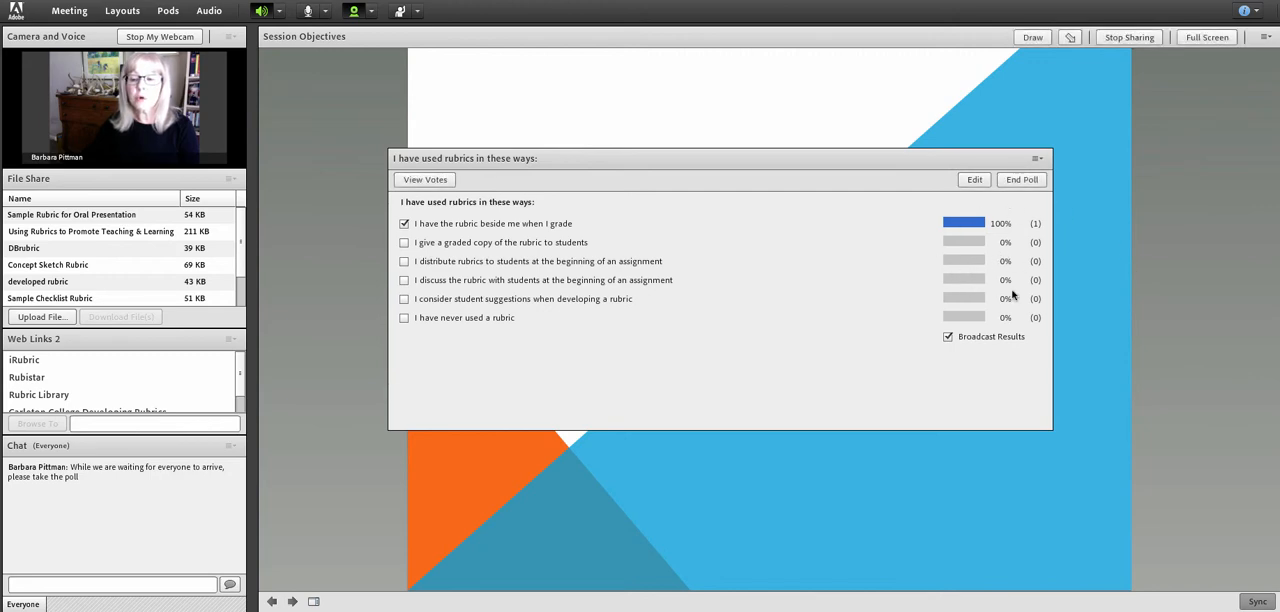
mouse_move(905, 288)
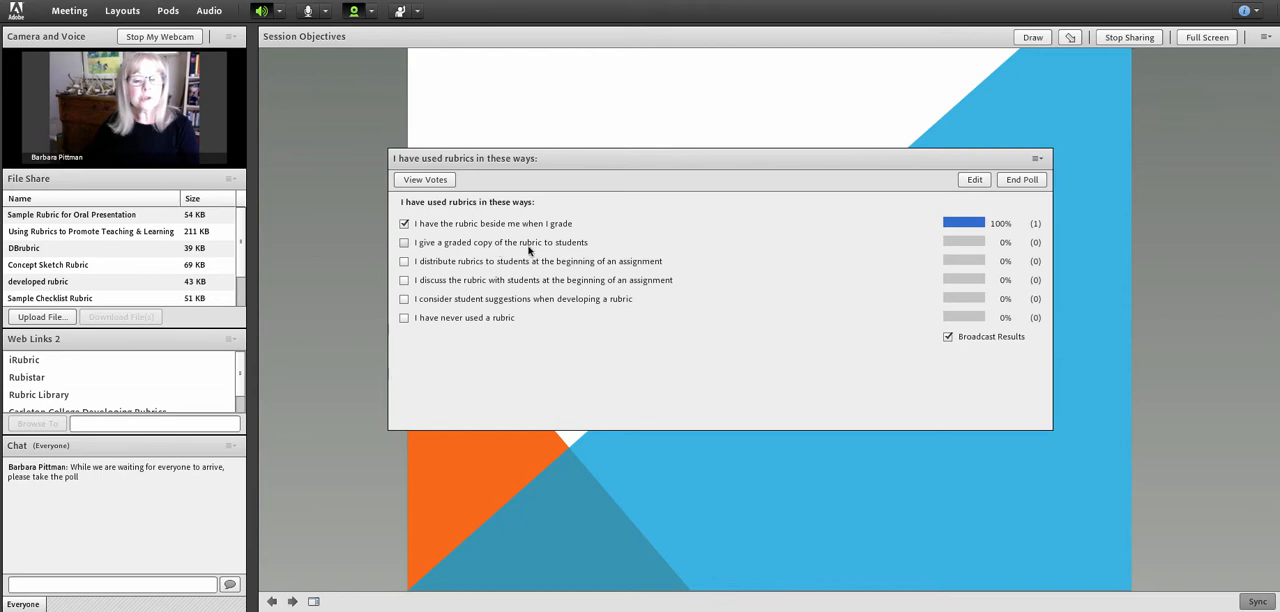
mouse_move(470, 270)
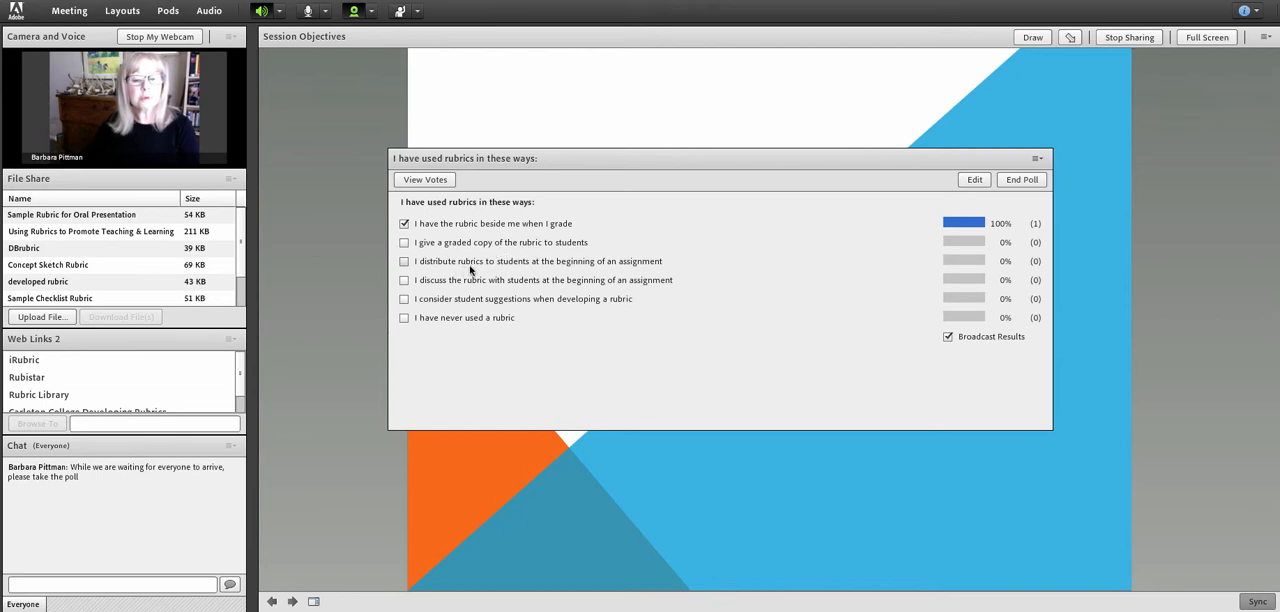
mouse_move(575, 270)
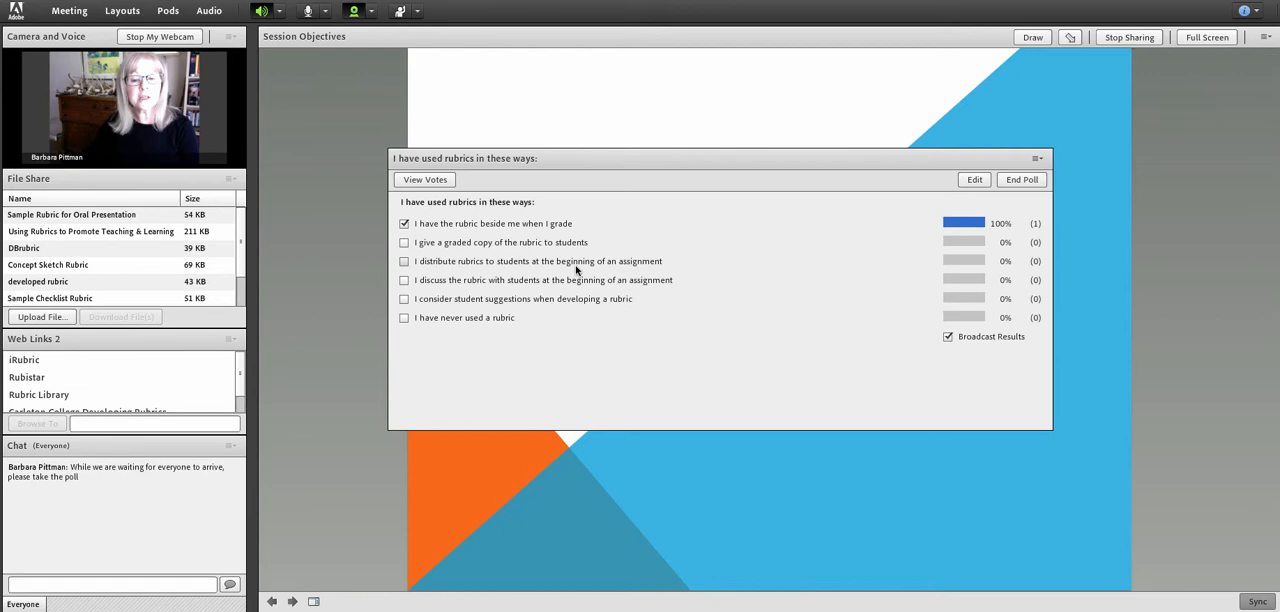
mouse_move(467, 290)
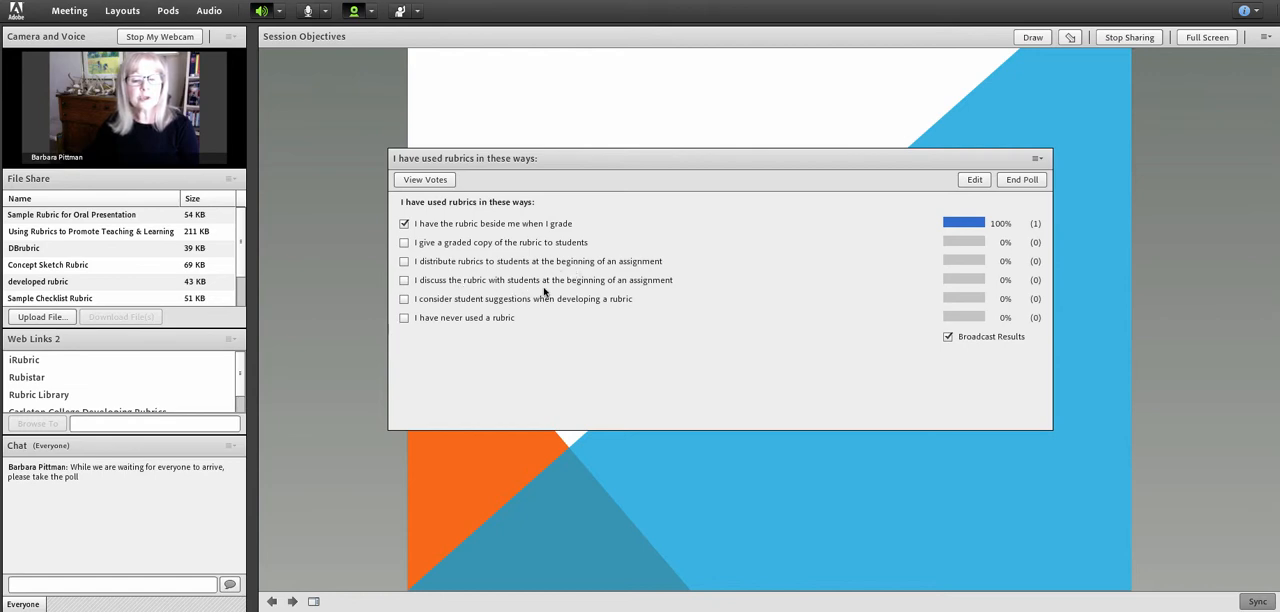
mouse_move(498, 308)
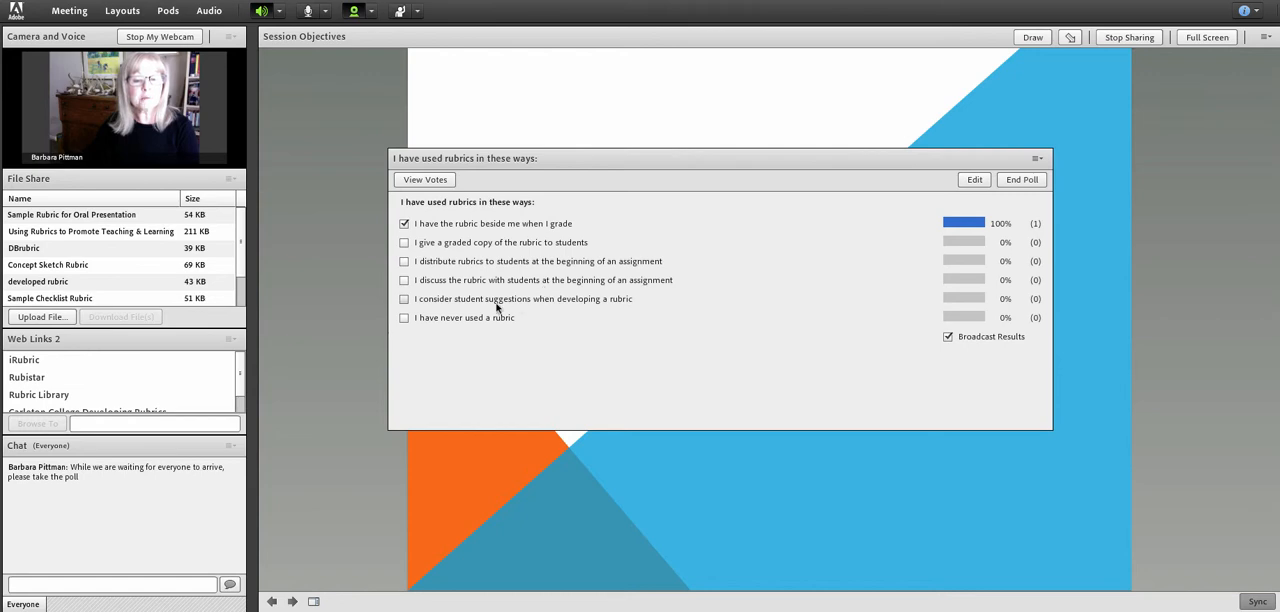
mouse_move(520, 311)
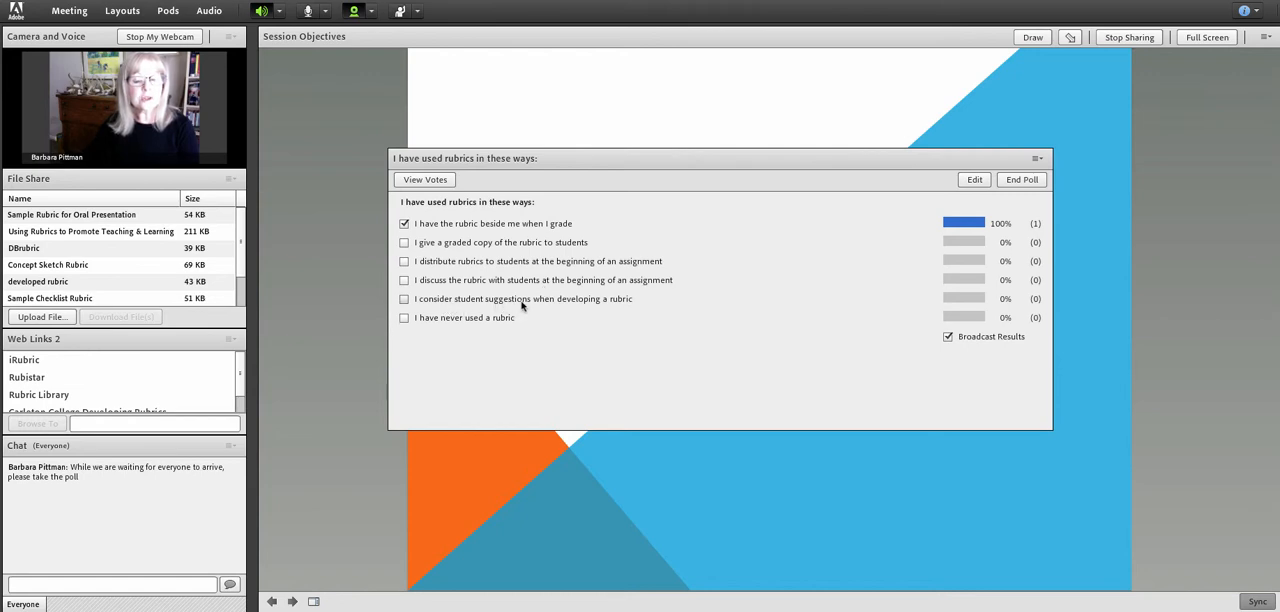
mouse_move(620, 307)
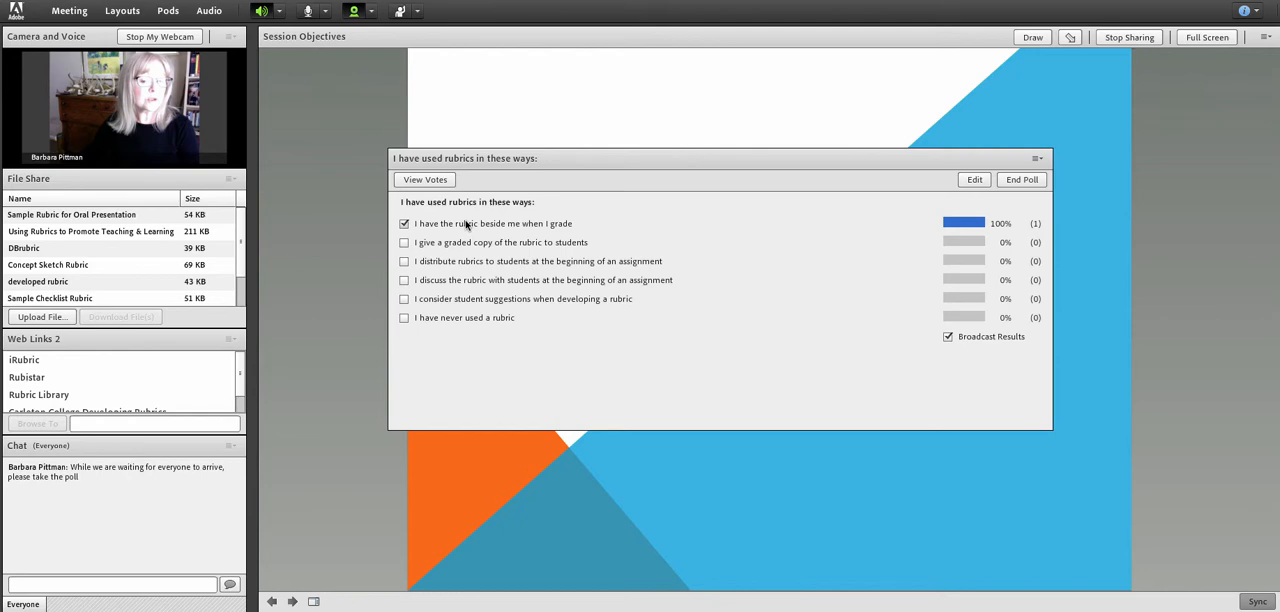
mouse_move(465, 305)
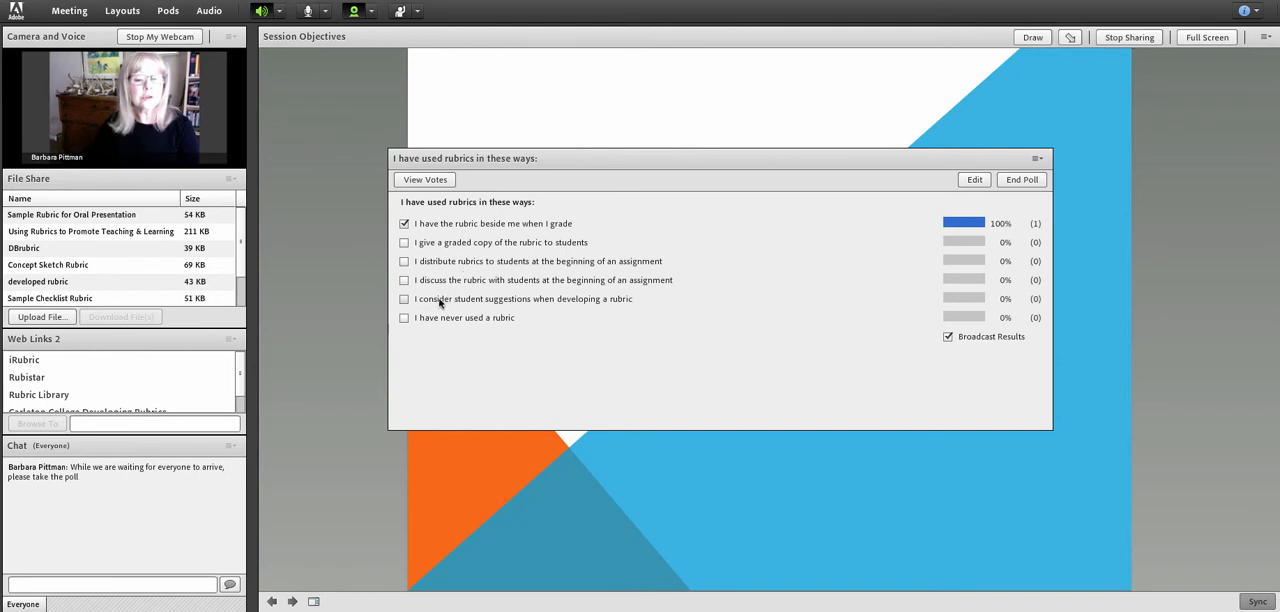
mouse_move(433, 323)
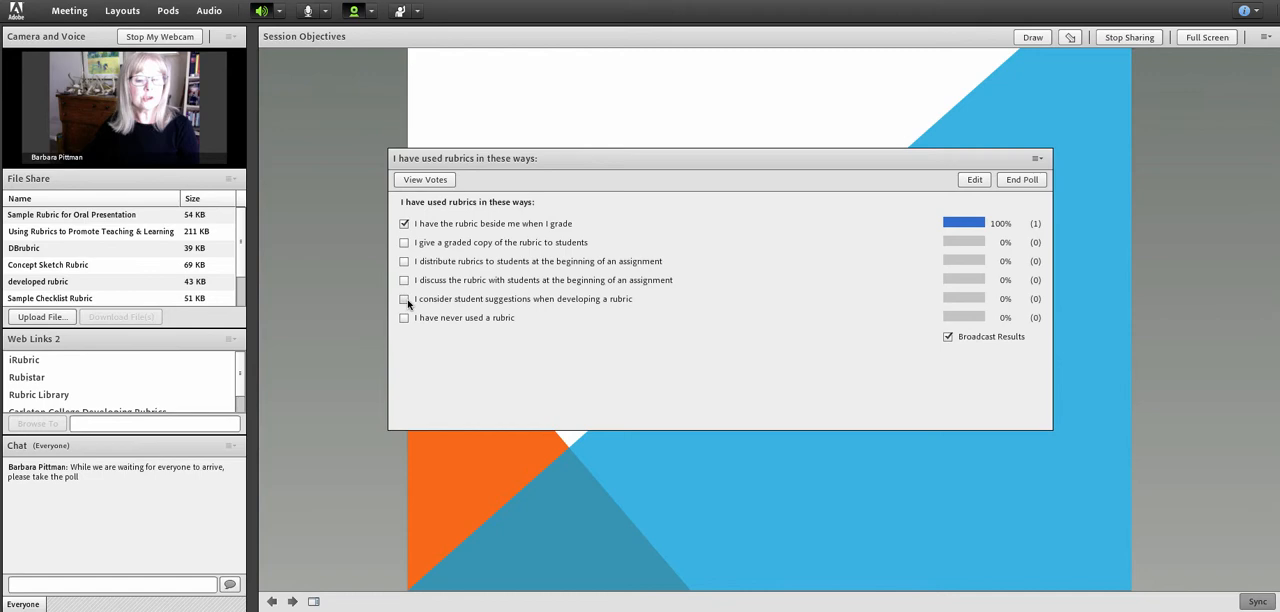
Check the answers for considering student suggestions and distributing rubrics at assignment start.
click(404, 299)
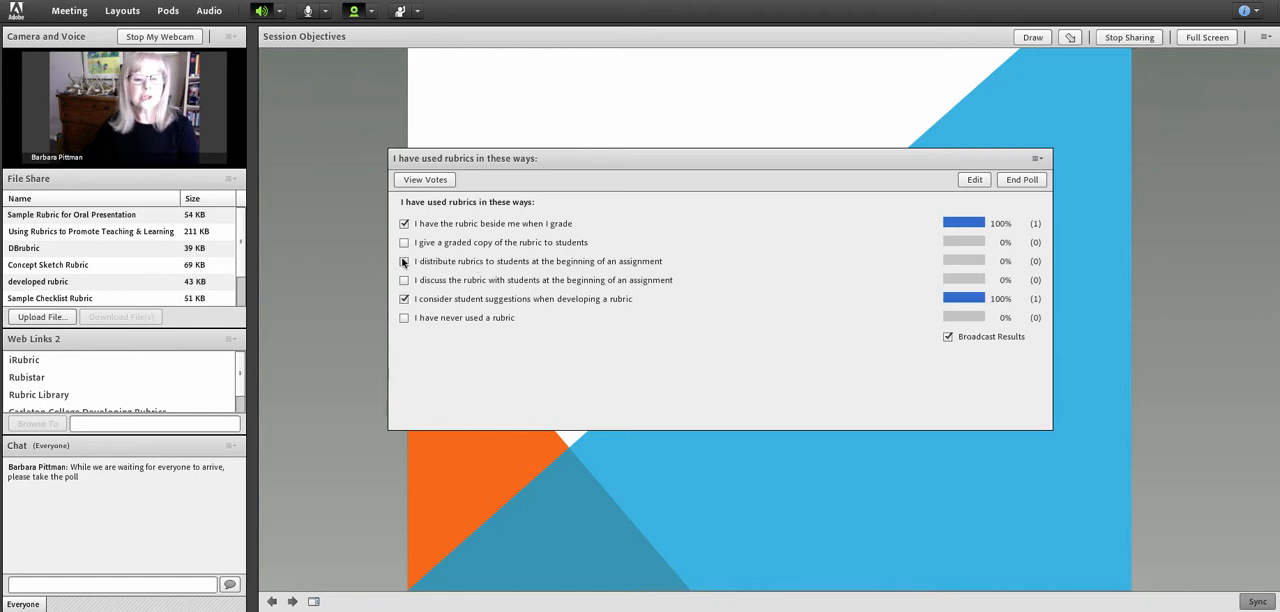
click(404, 261)
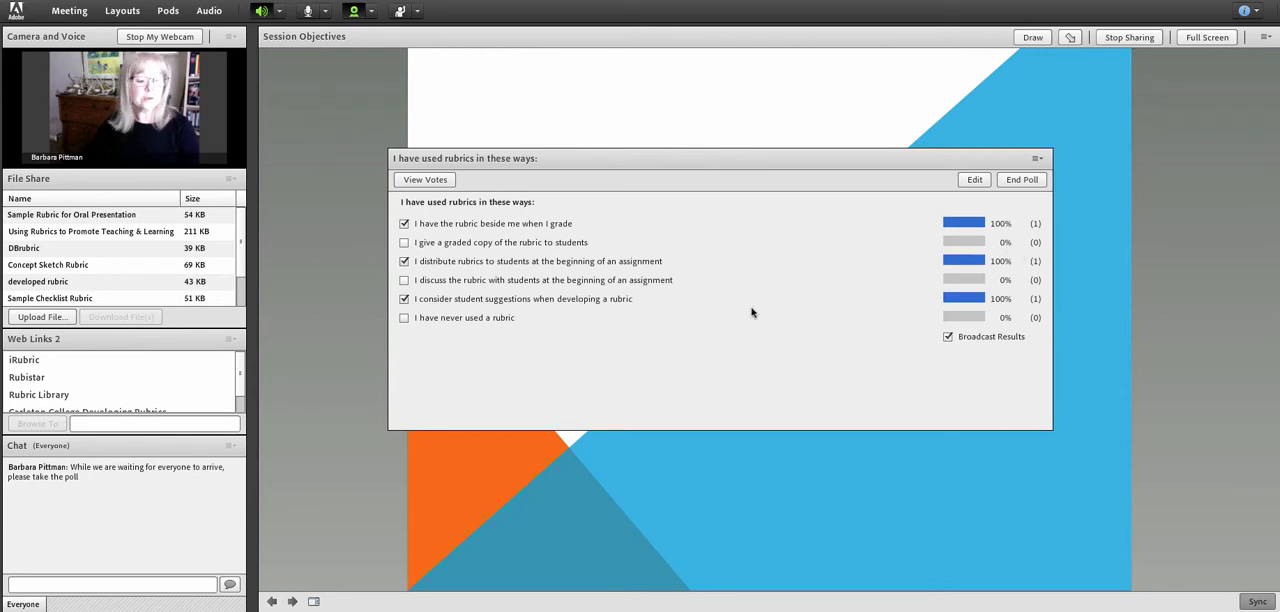
mouse_move(953, 250)
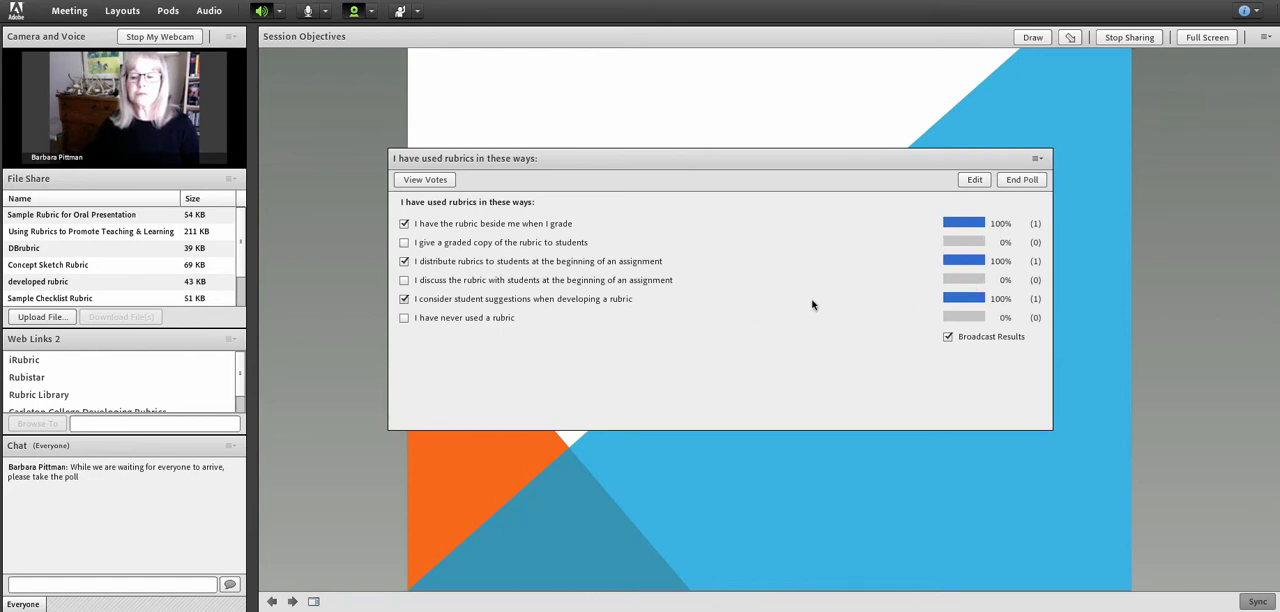
mouse_move(810, 286)
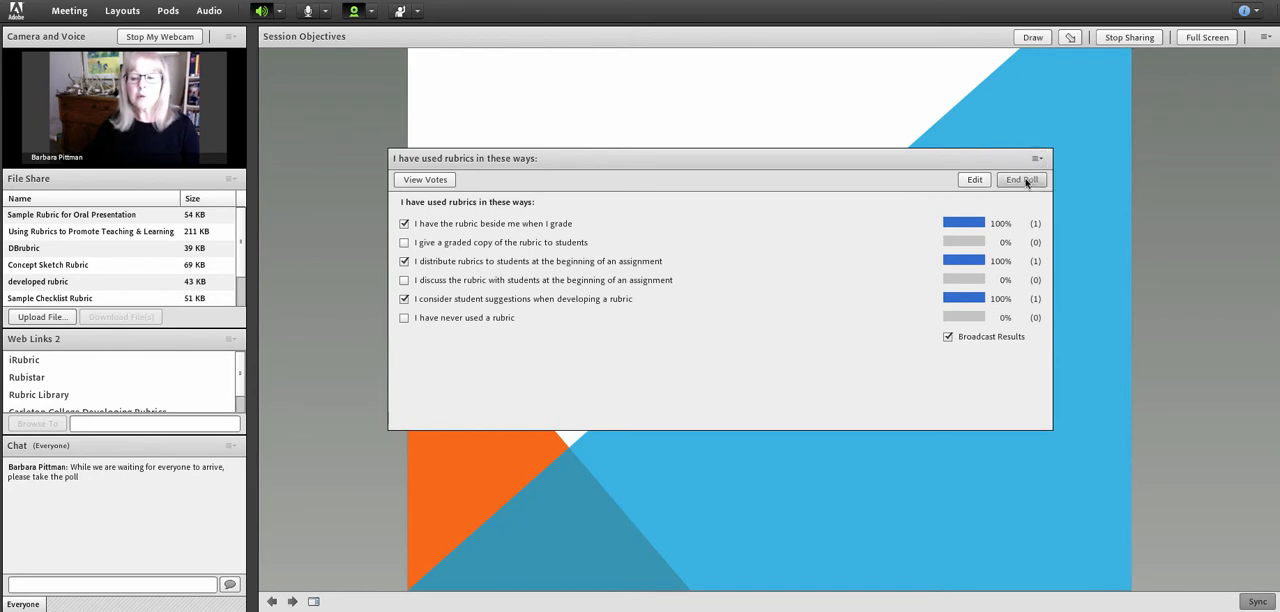
End the rubric poll, keeping its three checked answers at 100%.
click(1021, 179)
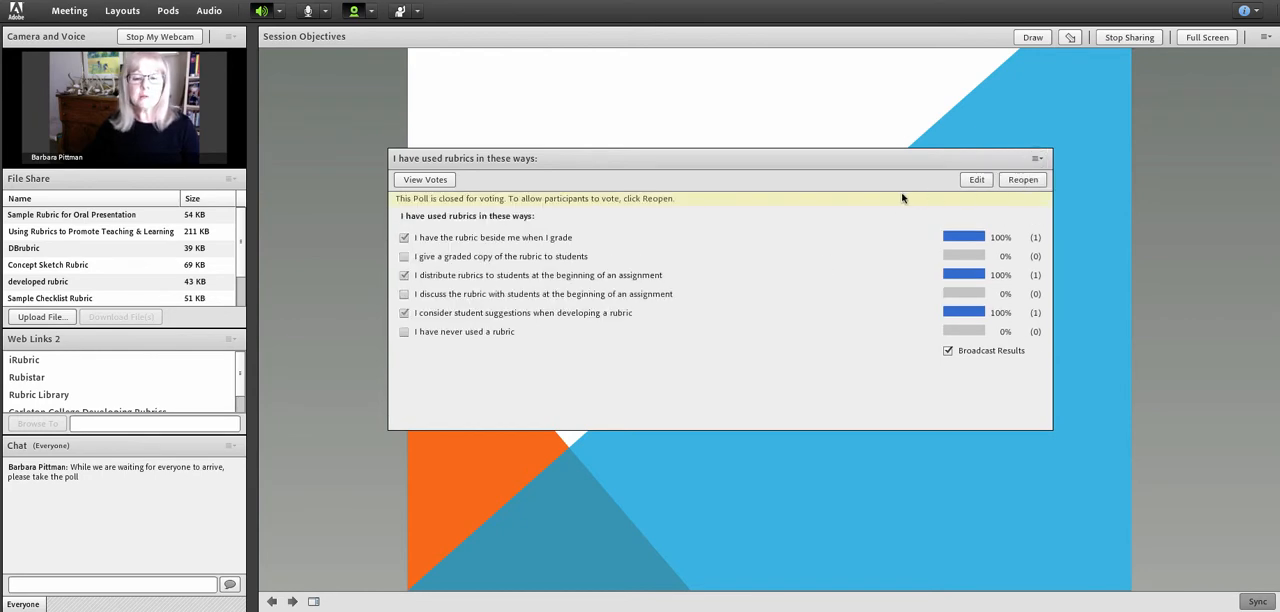
mouse_move(1004, 160)
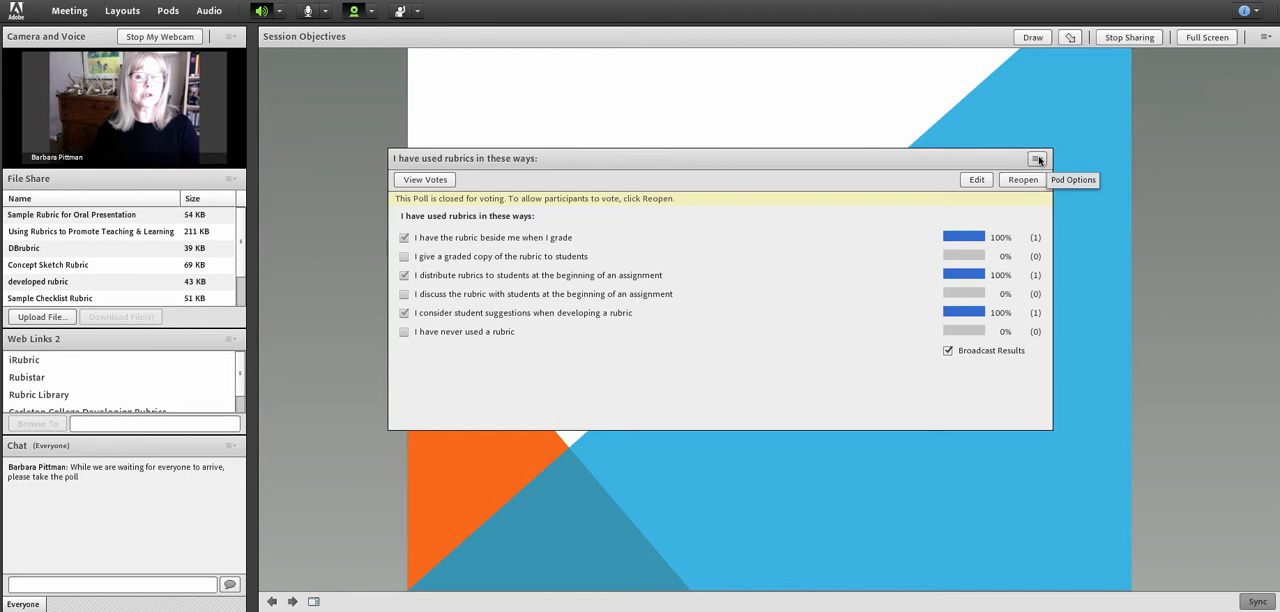
Hide the closed rubric poll via the poll pod's options menu.
click(1039, 159)
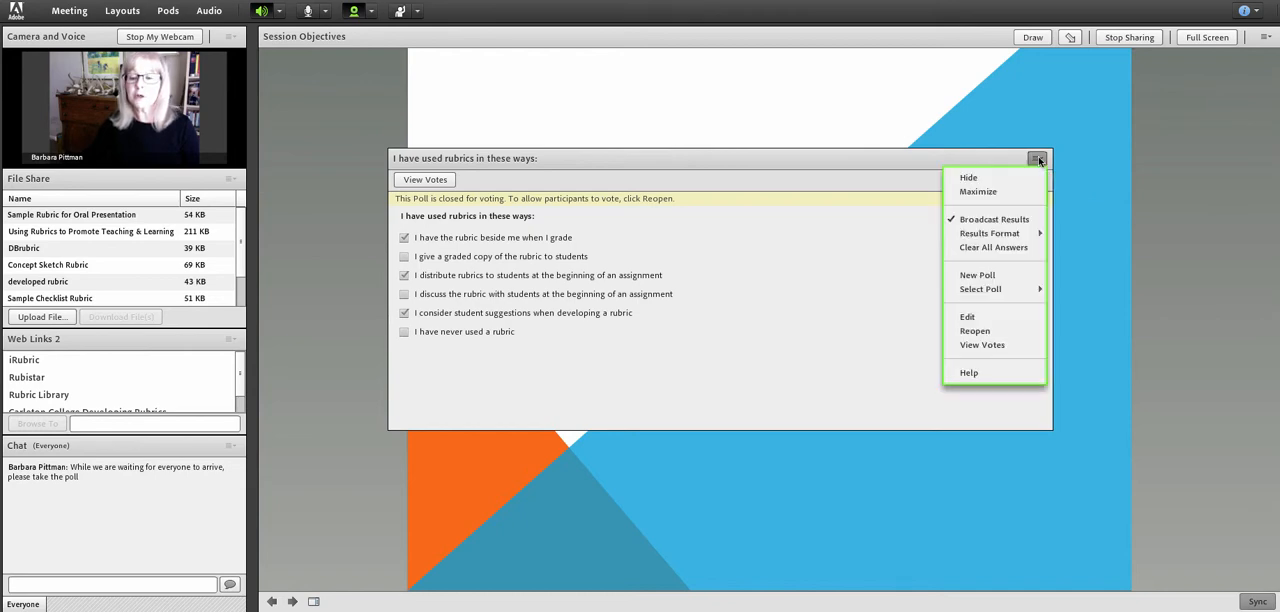
click(968, 177)
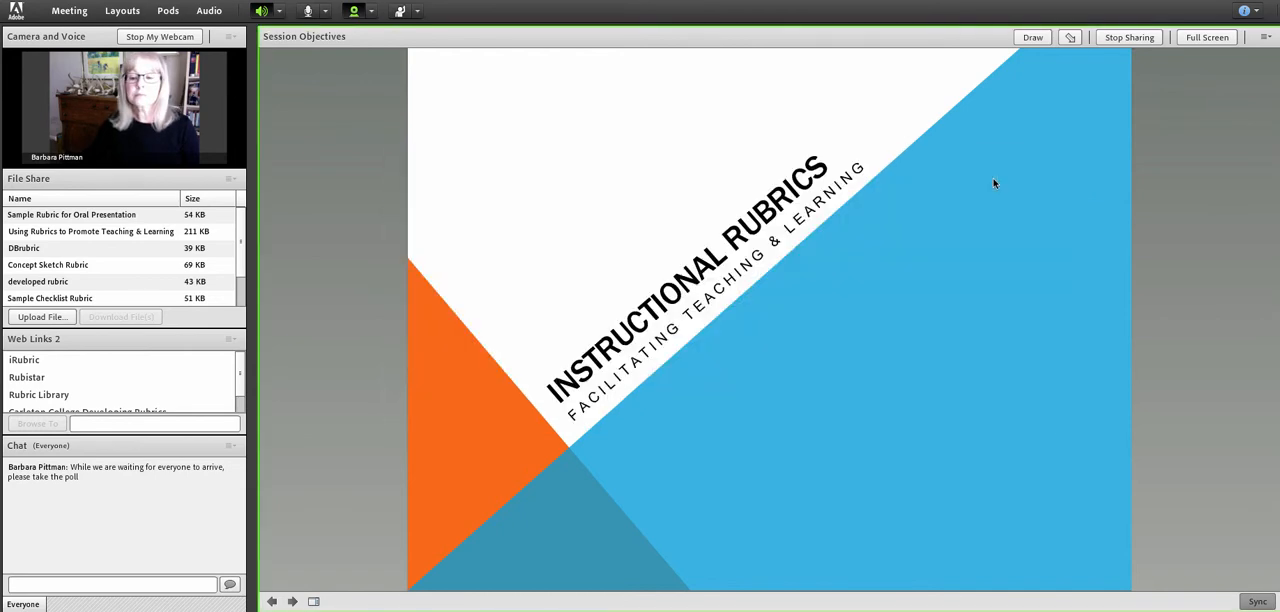
mouse_move(559, 190)
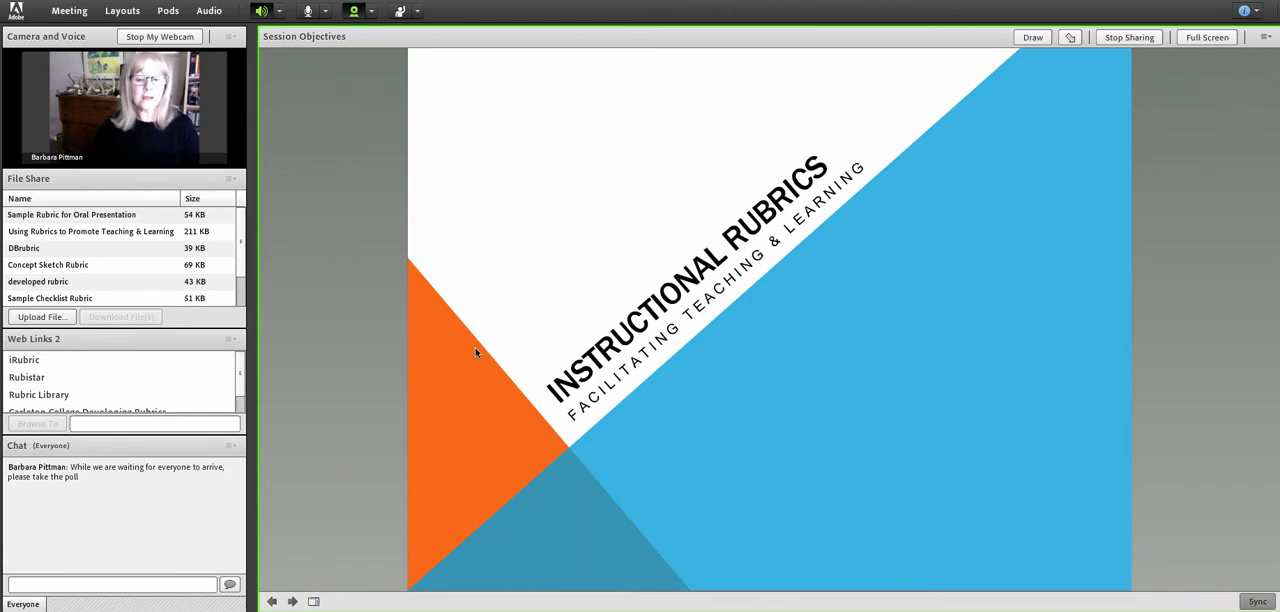
mouse_move(590, 283)
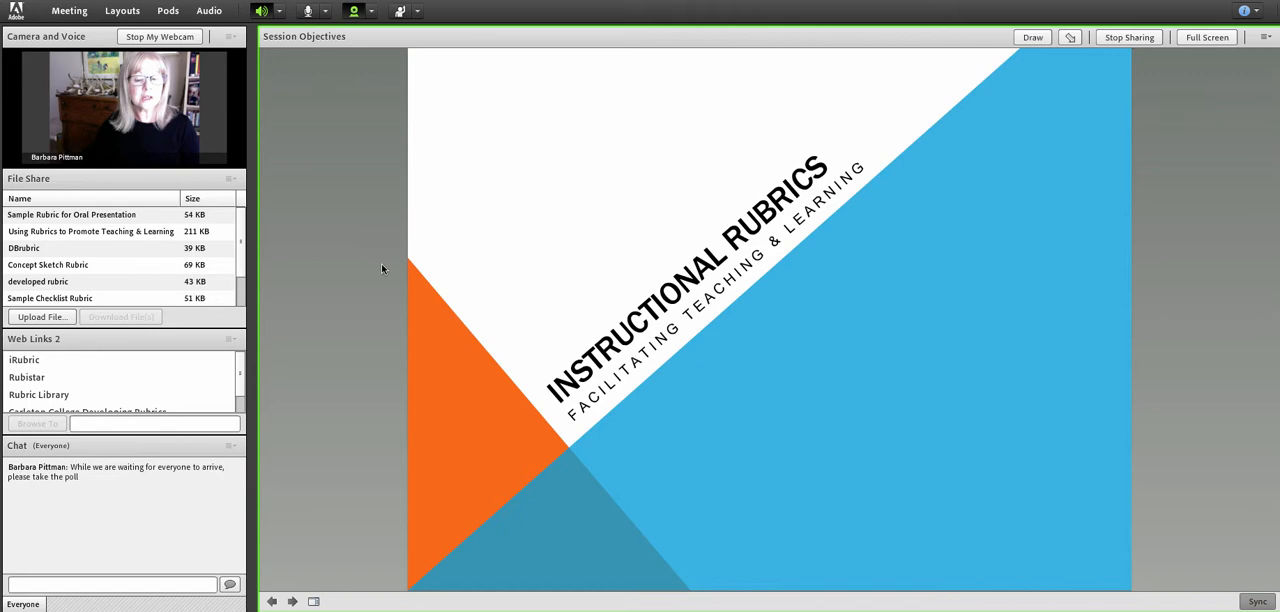
mouse_move(370, 343)
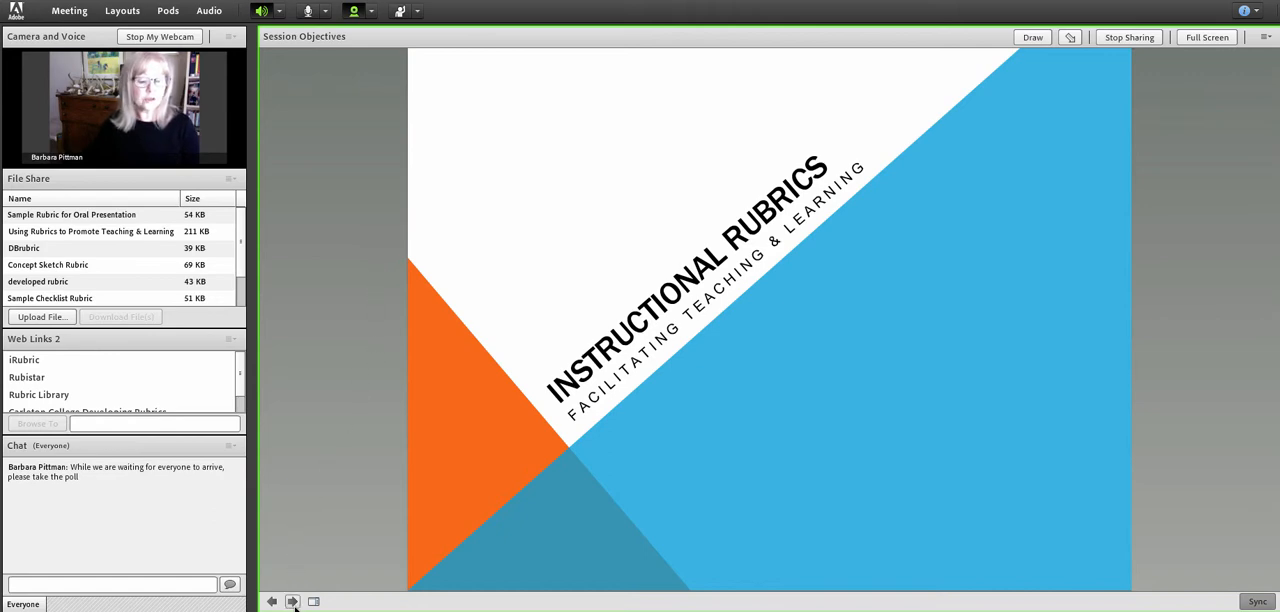
Advance the shared presentation to the 'Session Objectives' slide.
click(293, 601)
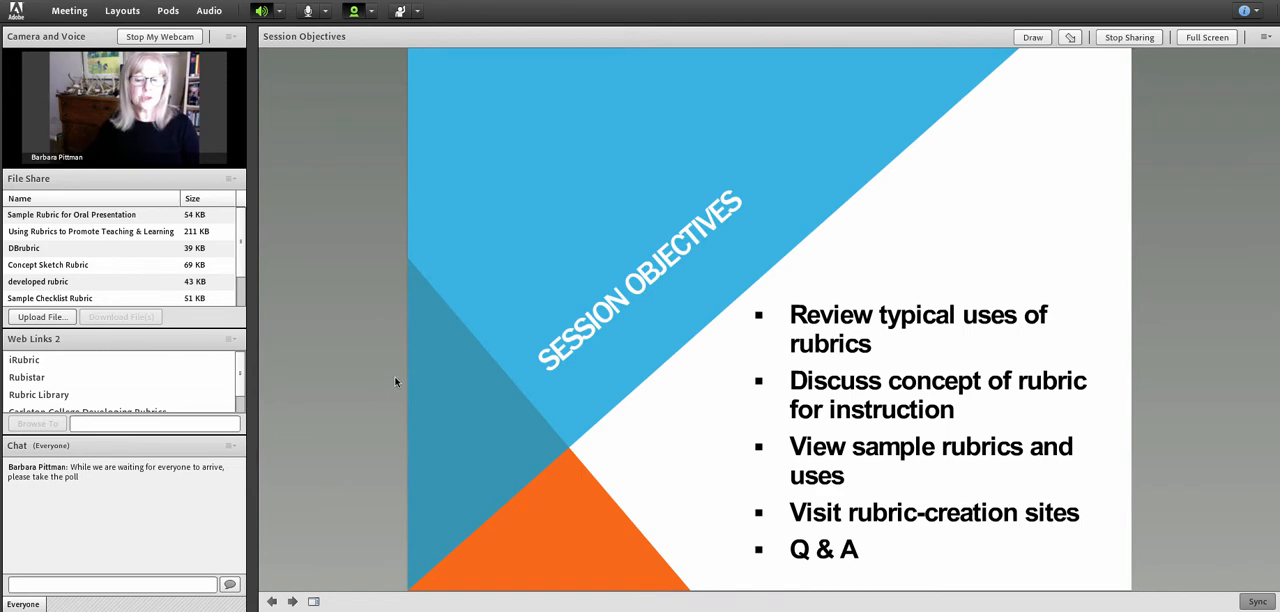
mouse_move(406, 382)
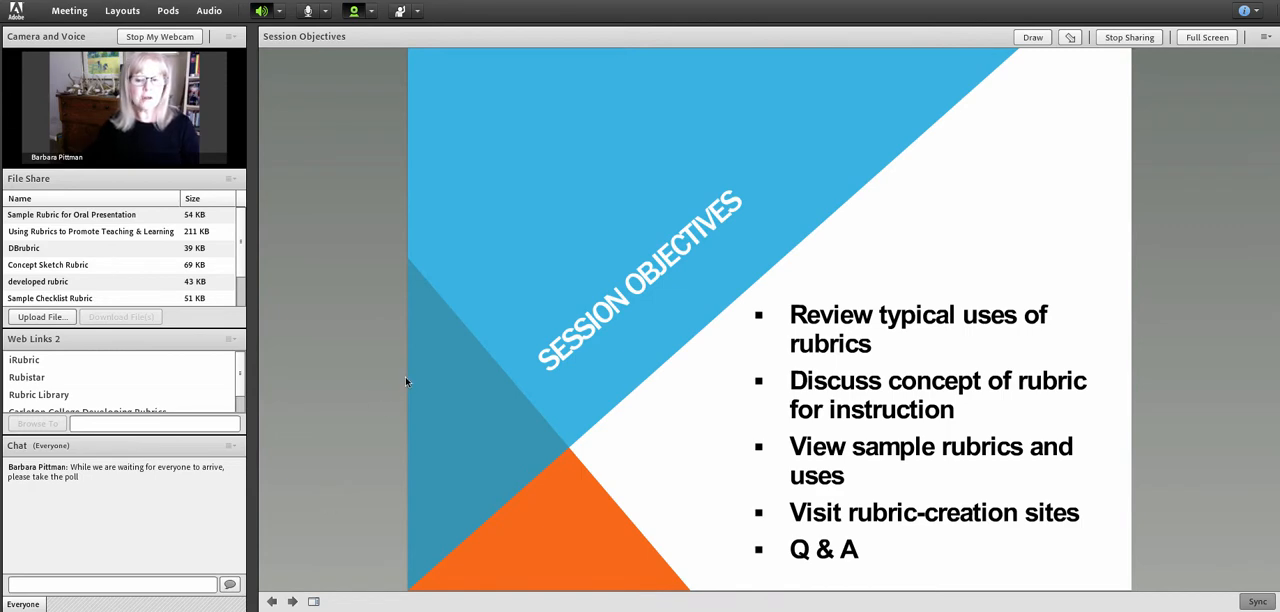
mouse_move(920, 347)
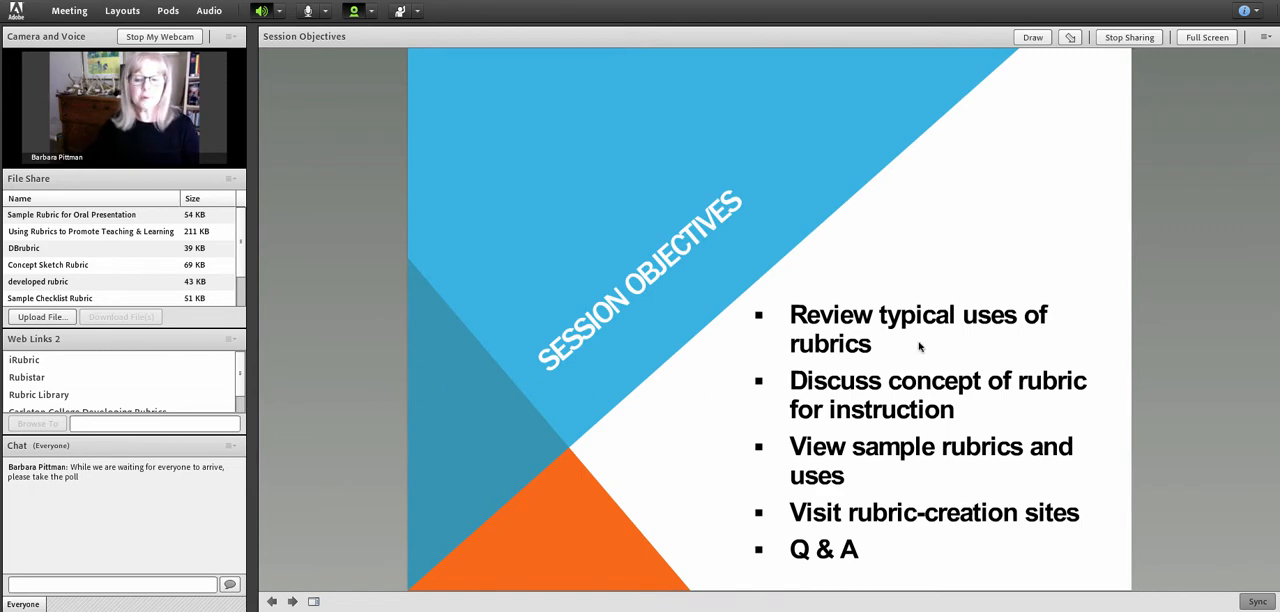
mouse_move(587, 365)
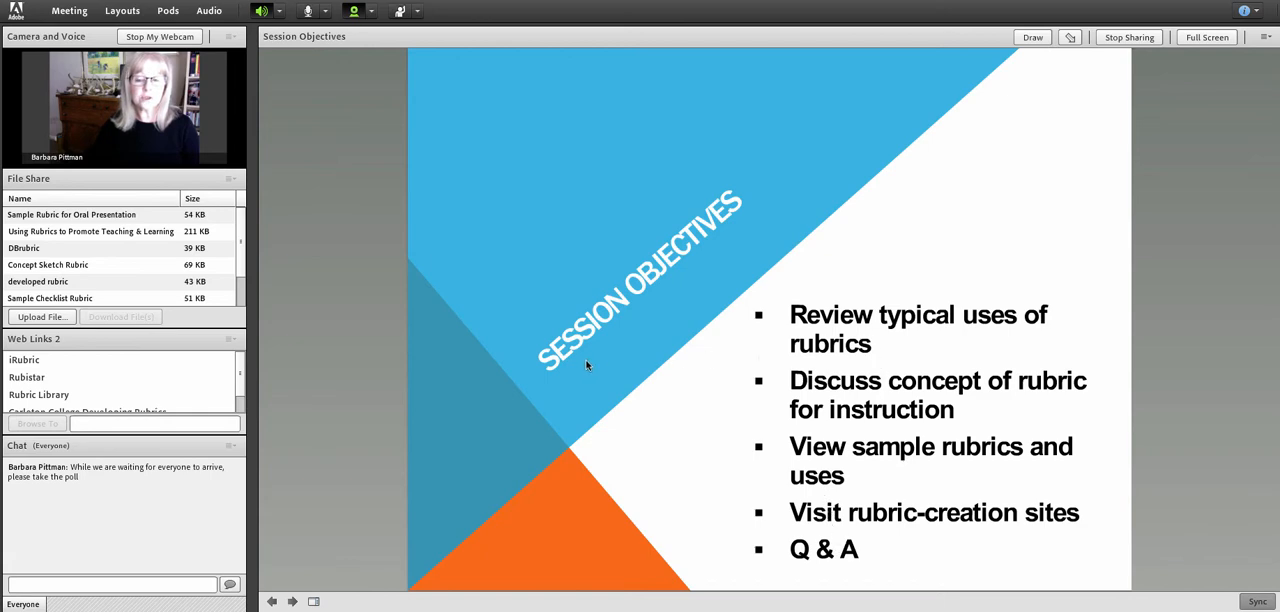
mouse_move(550, 371)
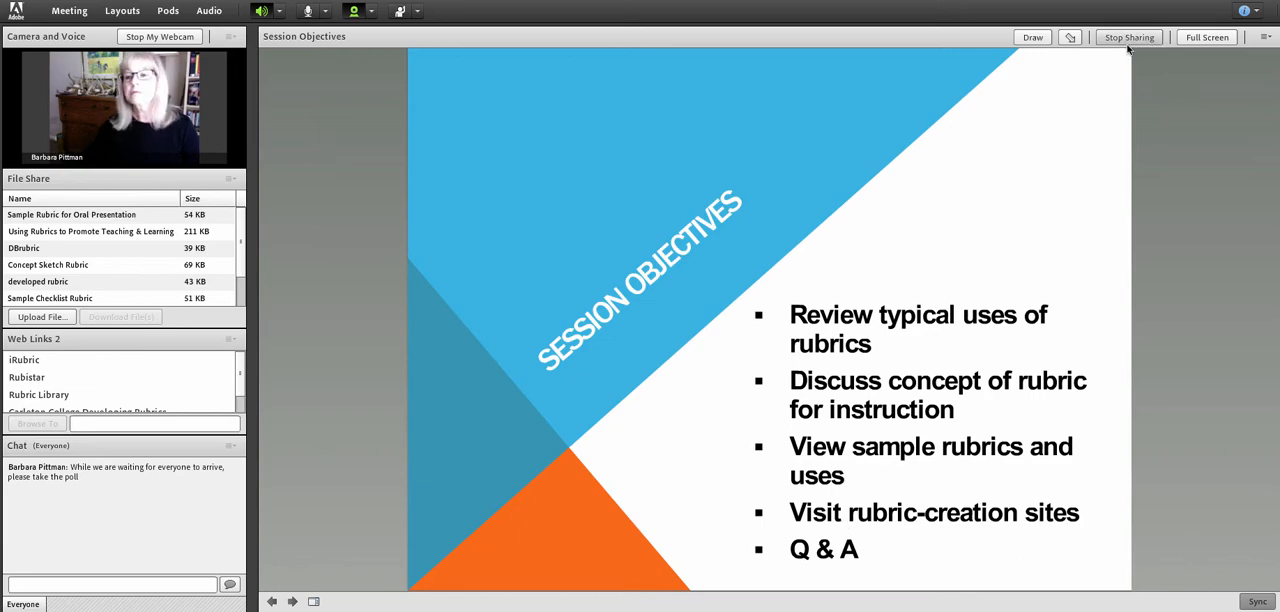
Stop sharing the Session Objectives slides, leaving the share pod empty.
click(1128, 37)
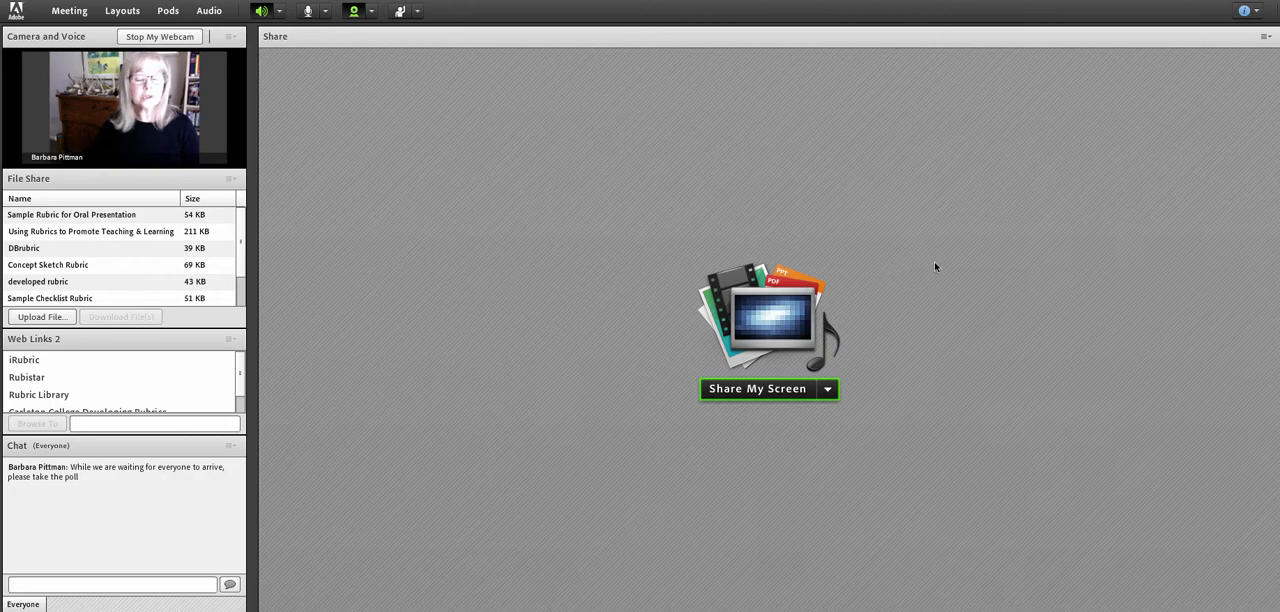
mouse_move(889, 354)
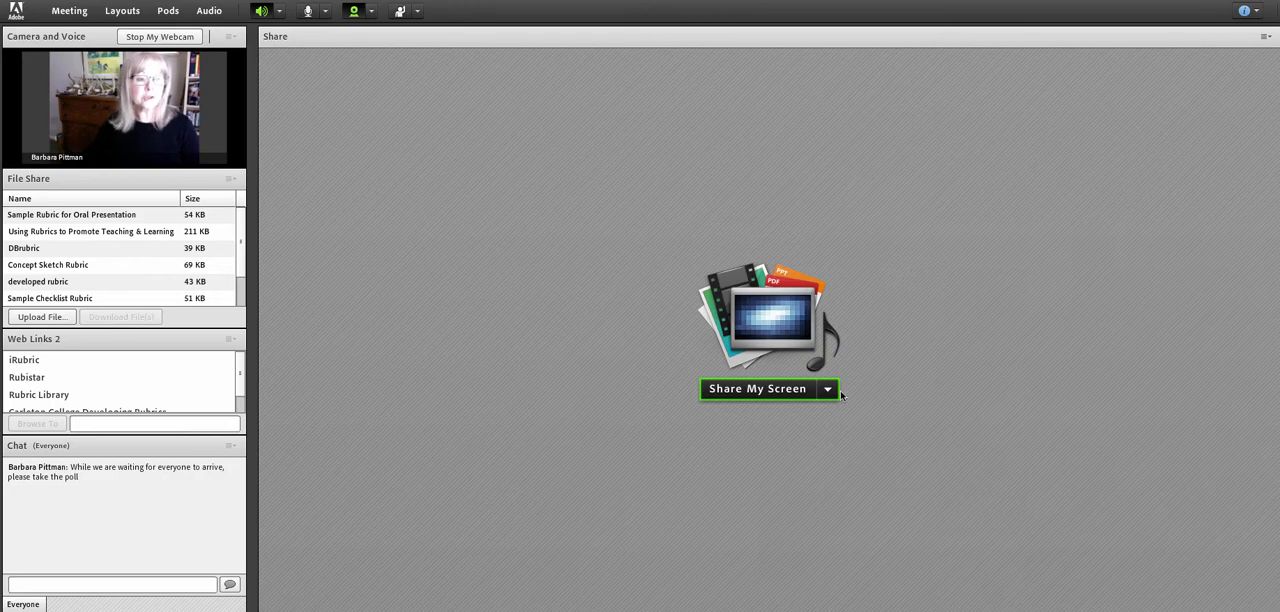
click(24, 359)
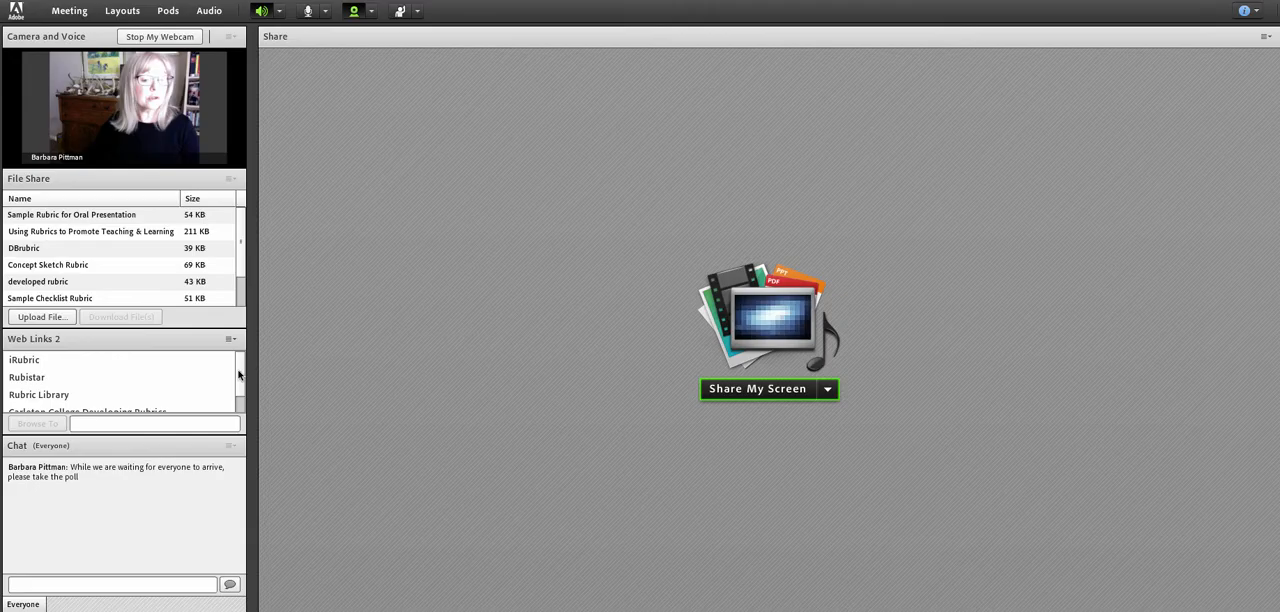
scroll(down, 3)
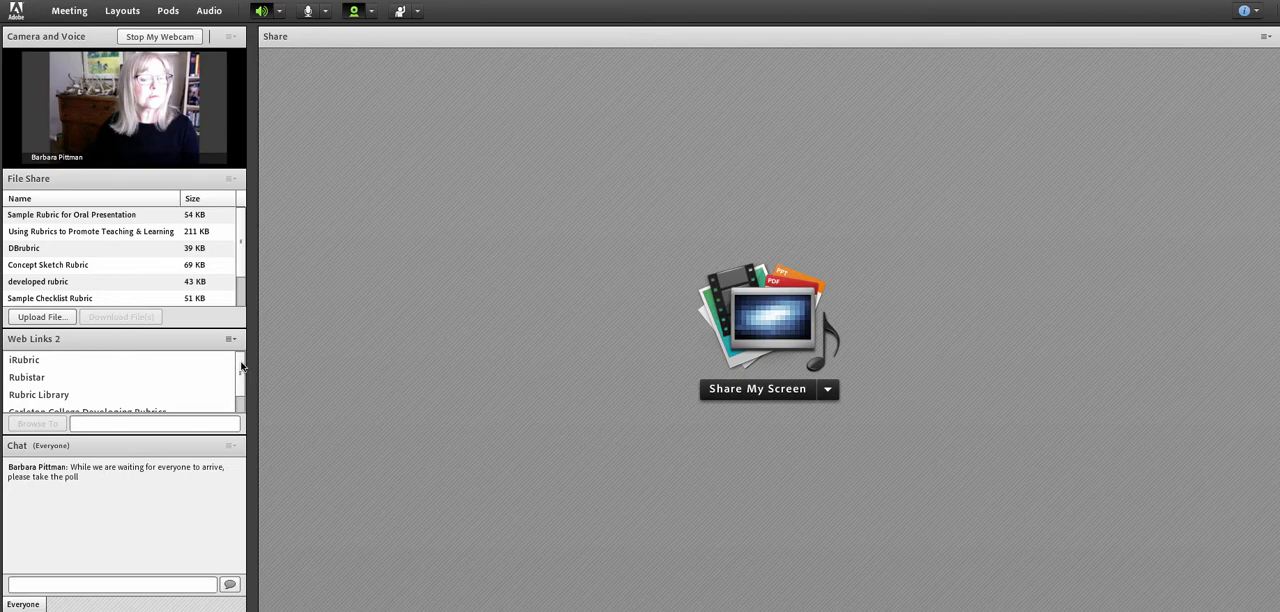
click(90, 247)
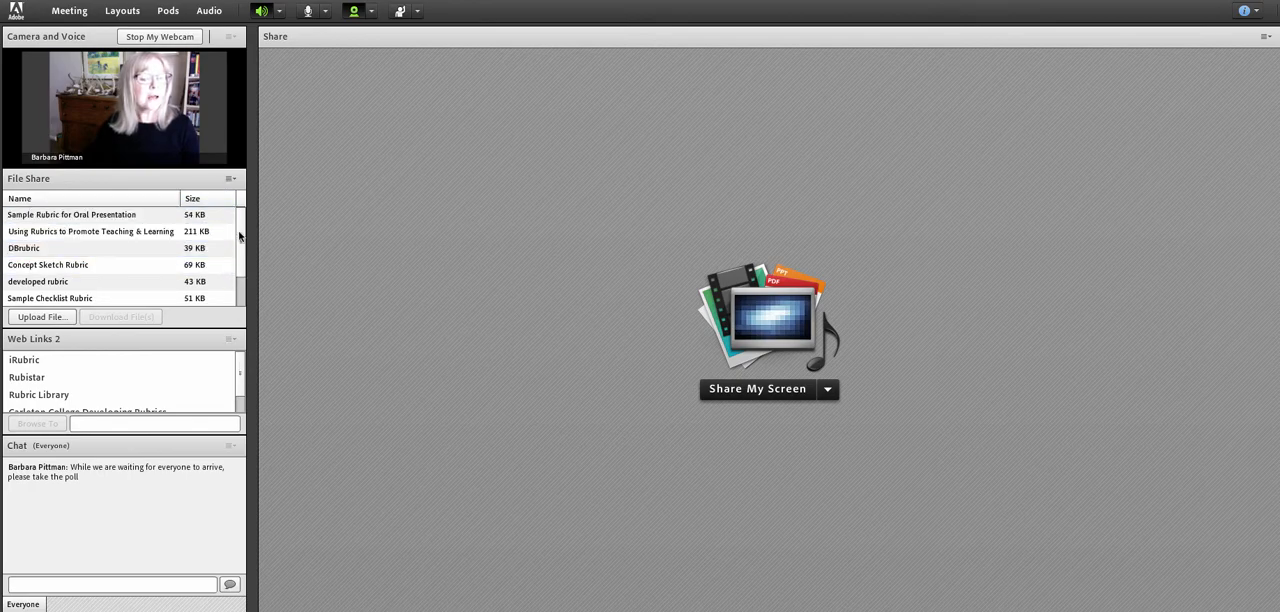
scroll(down, 3)
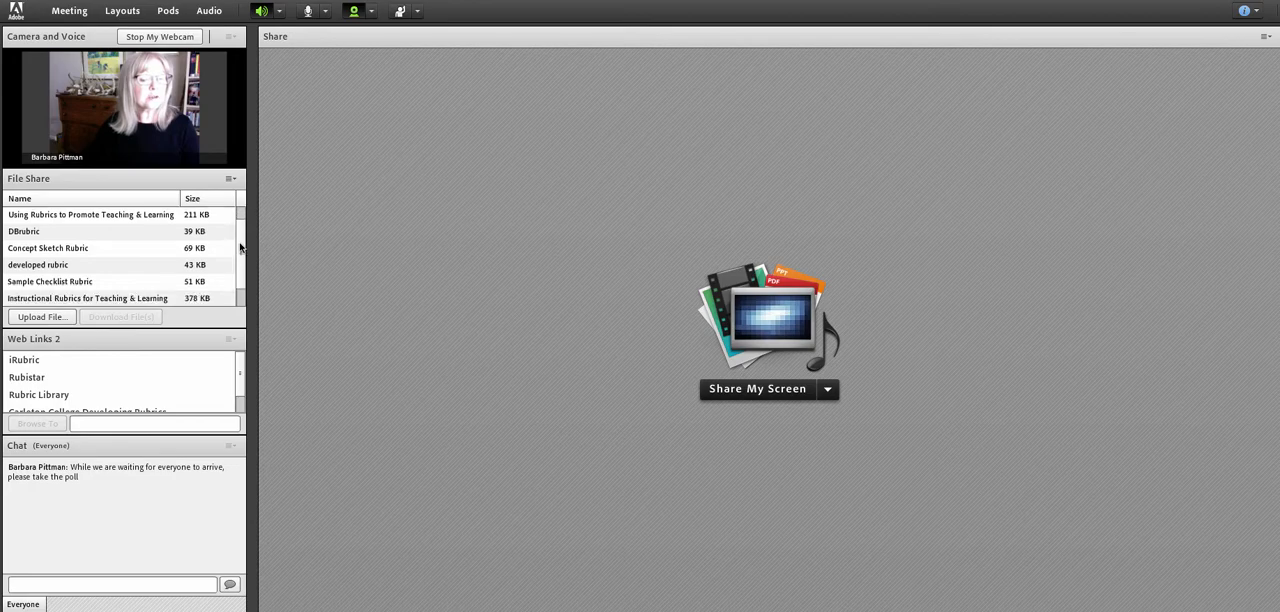
scroll(down, 3)
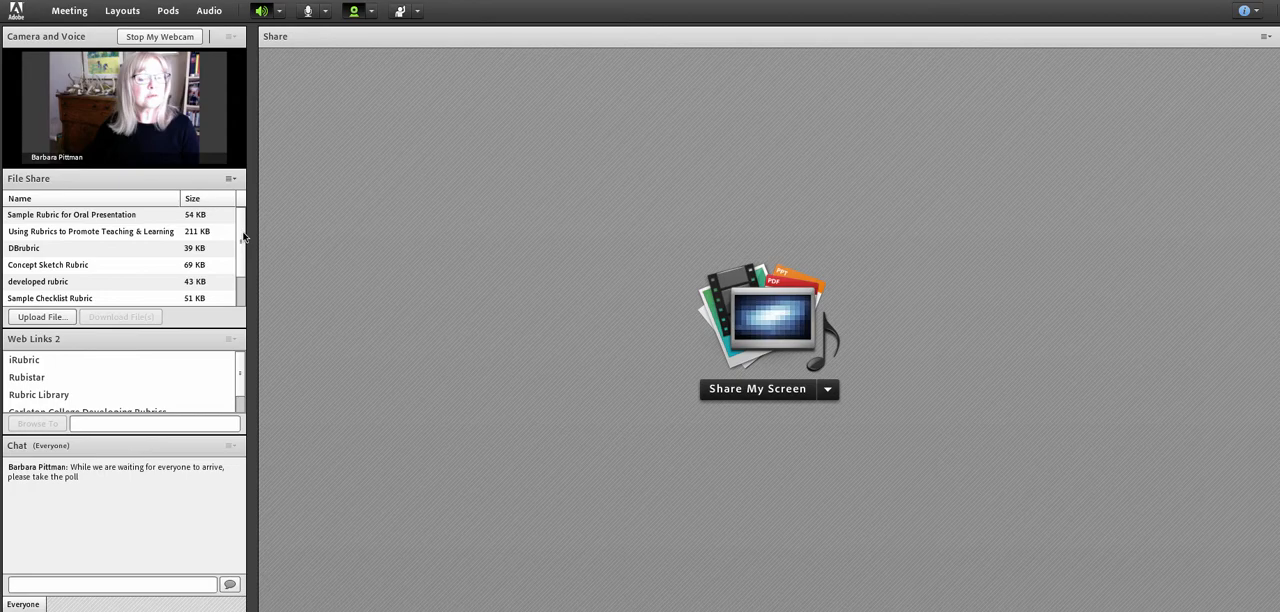
click(71, 214)
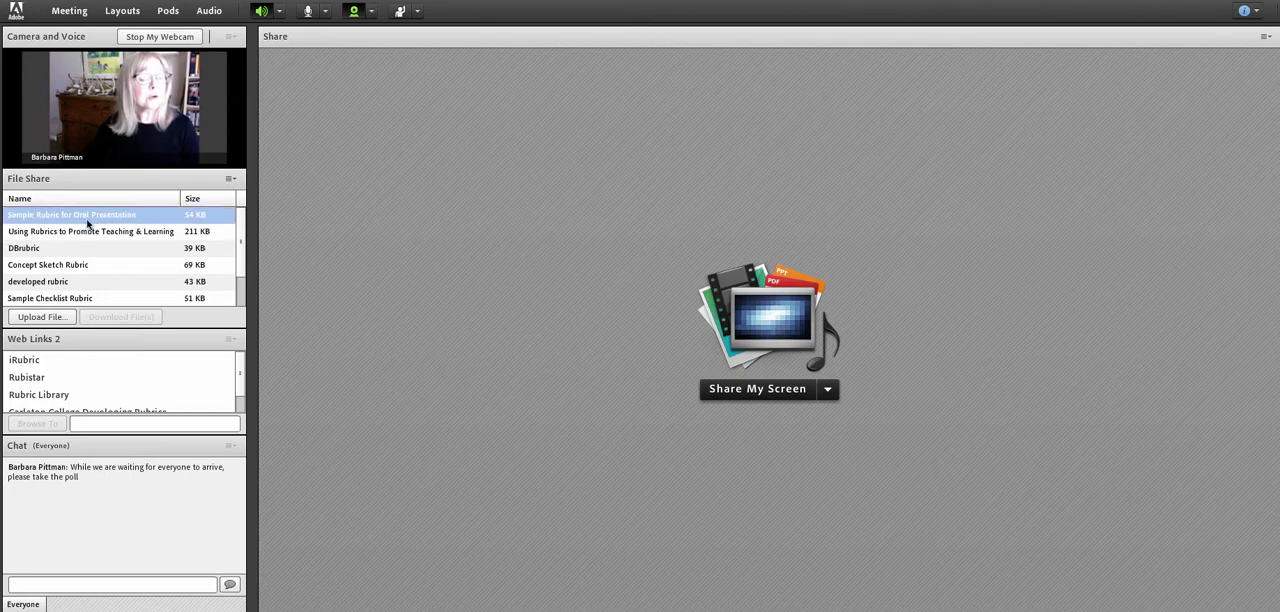
click(47, 264)
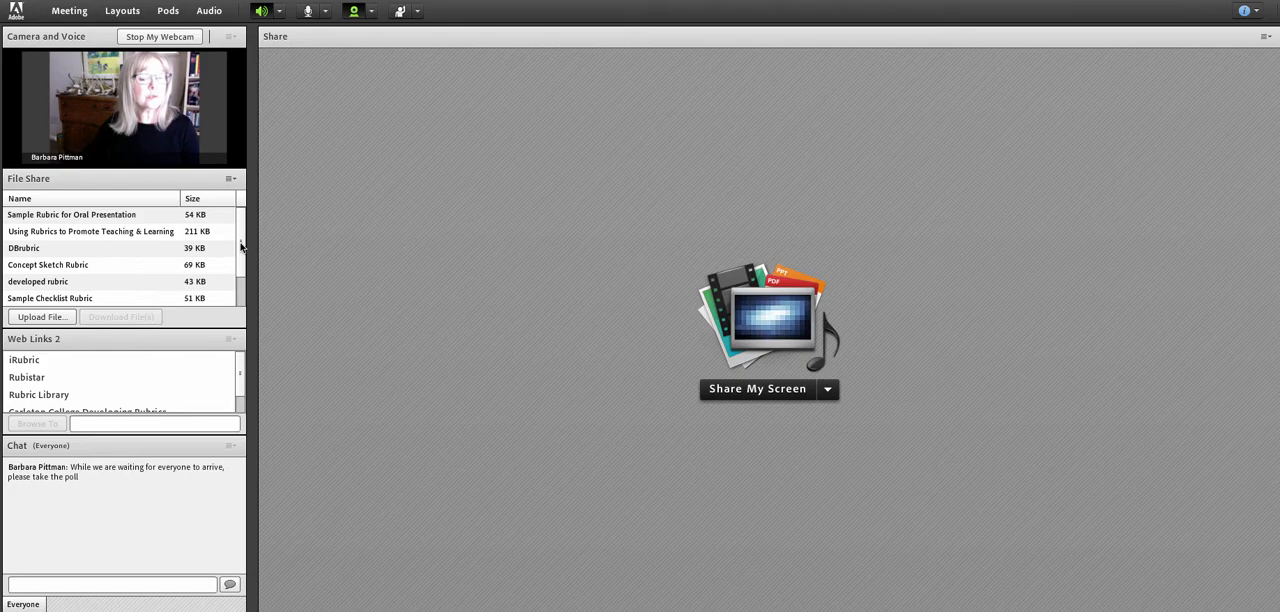
scroll(down, 3)
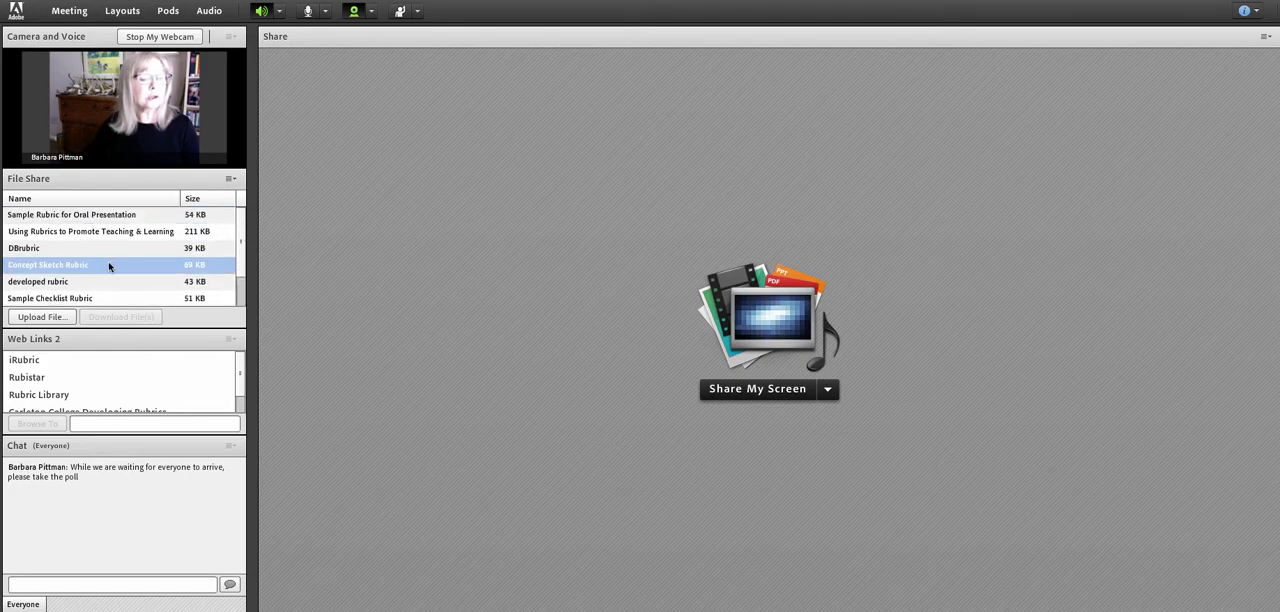
click(90, 231)
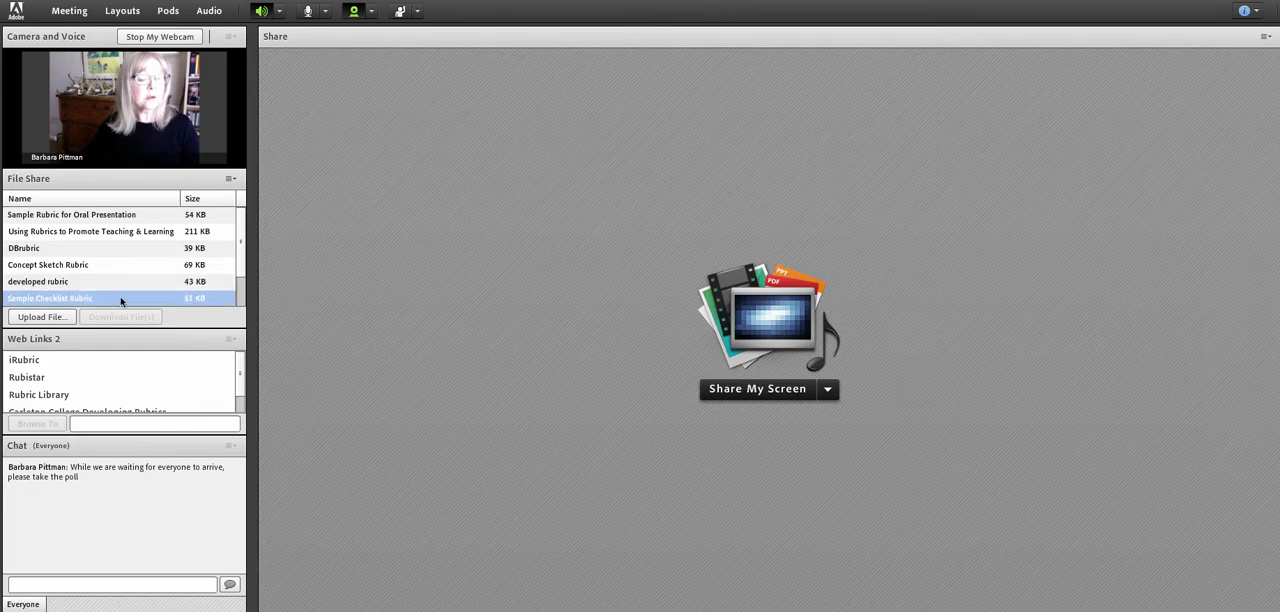
scroll(down, 3)
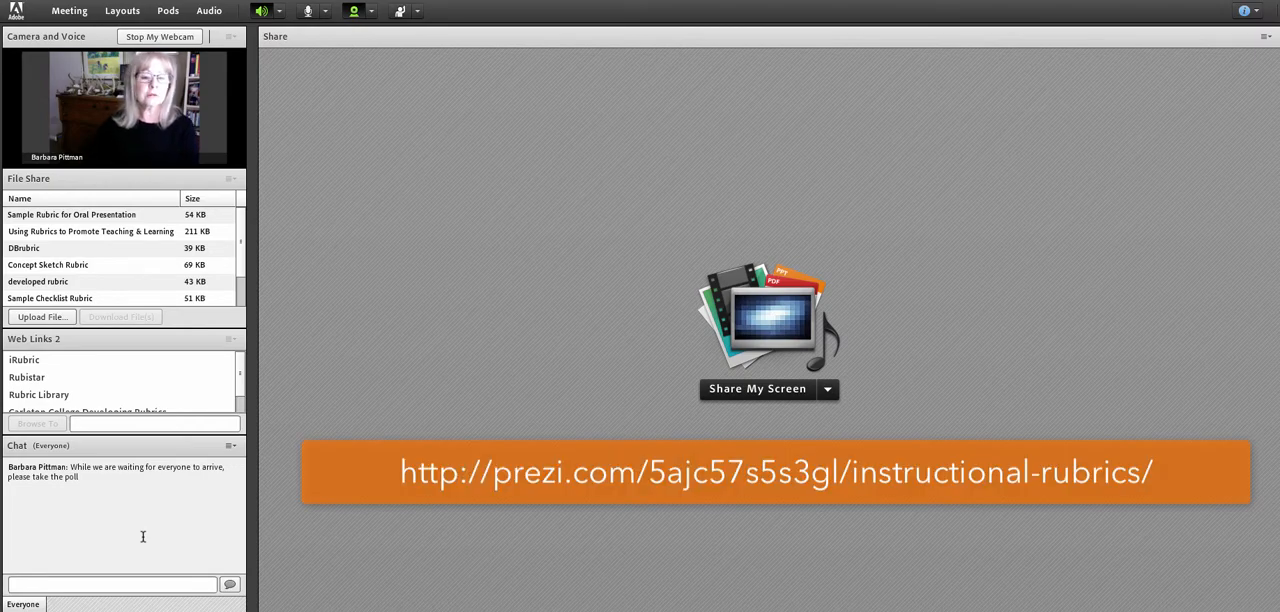
mouse_move(210, 547)
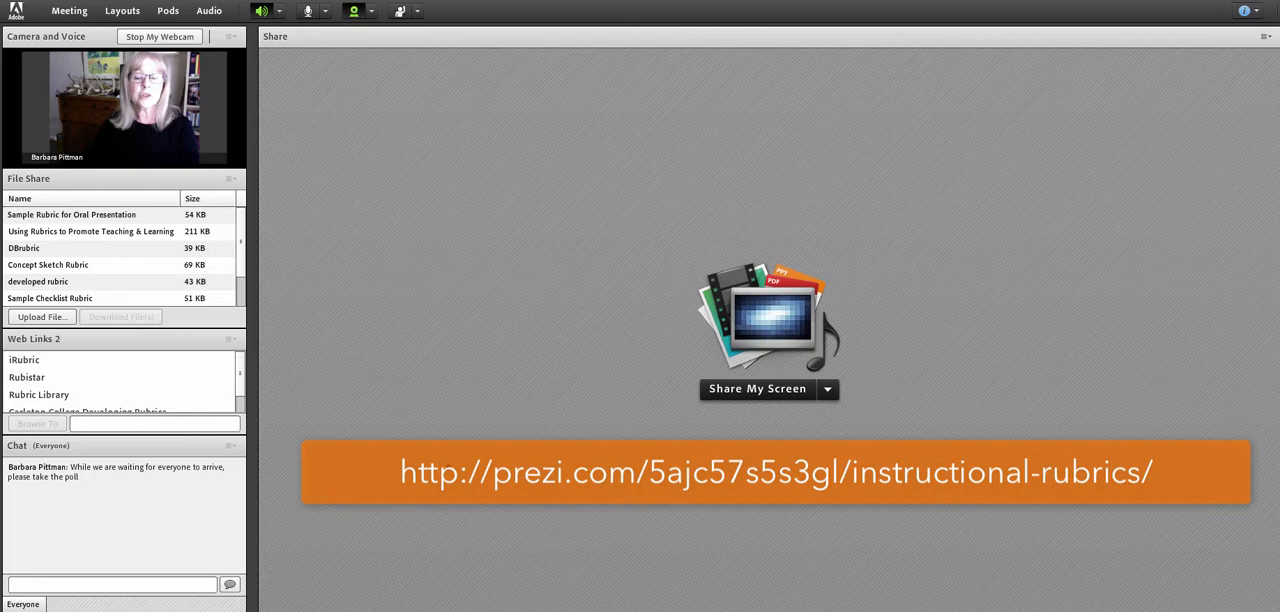
mouse_move(504, 418)
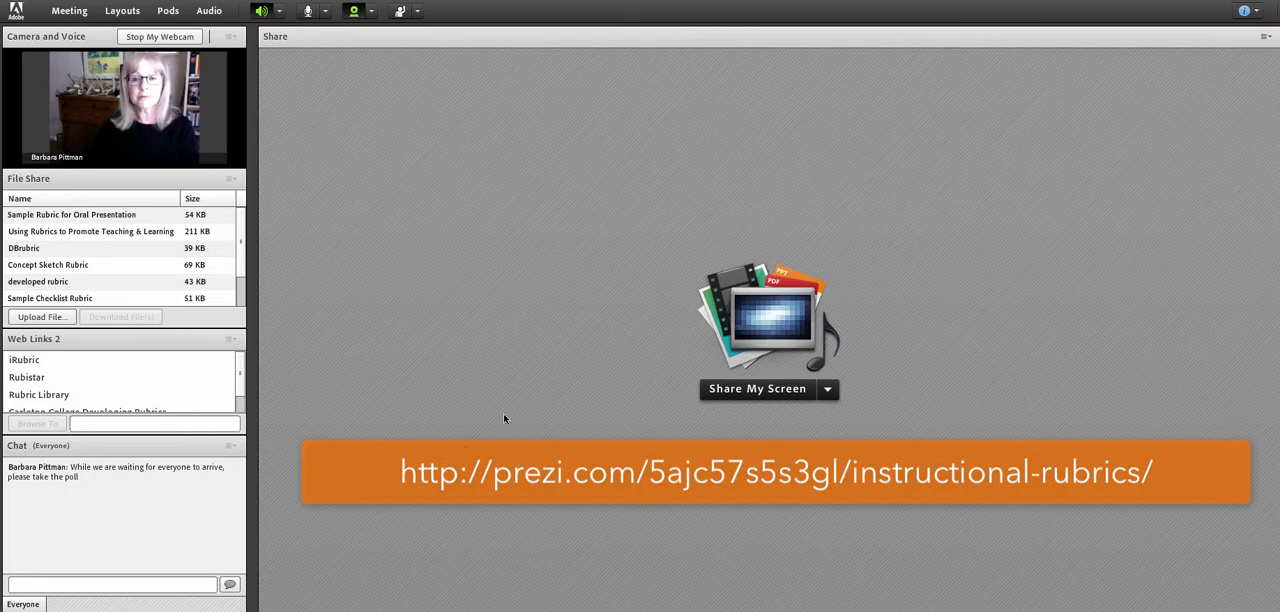